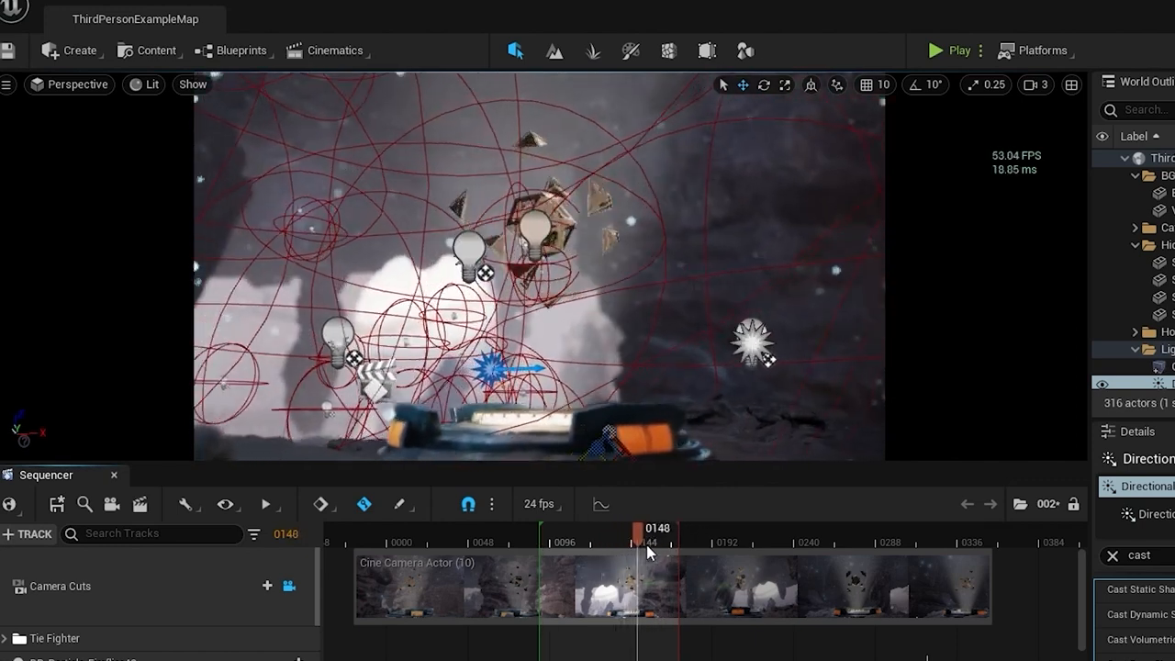
# Scroll through the render job's existing console variable overrides to find where entries end
pyautogui.moveTo(646, 529); pyautogui.dragTo(665, 529)
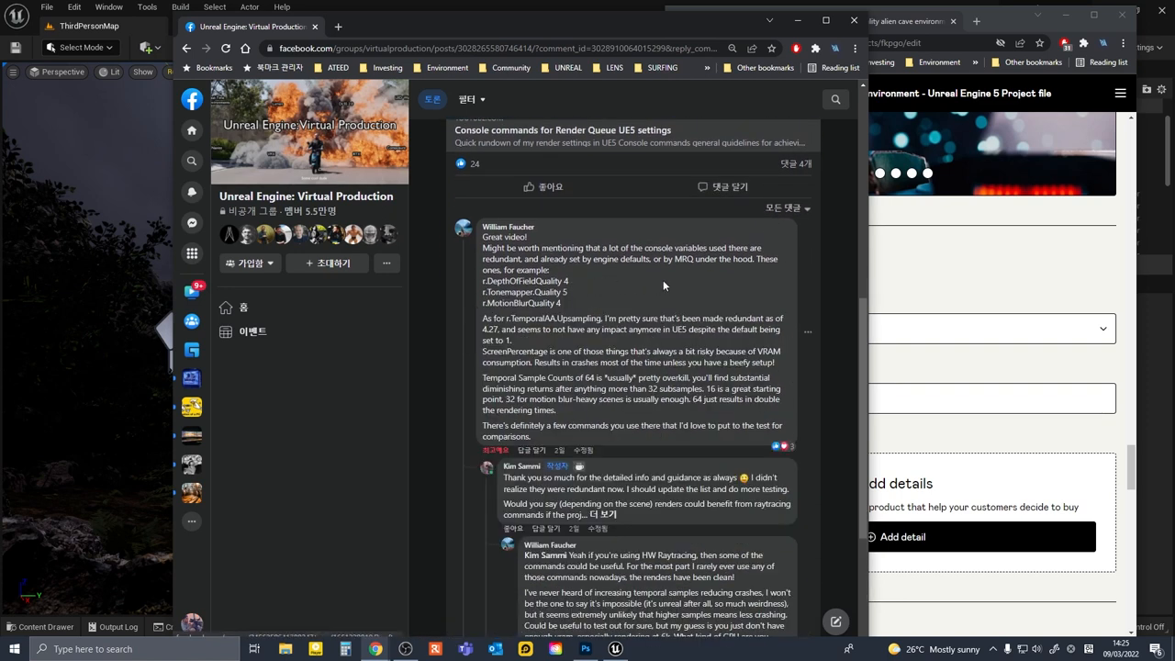
pyautogui.scroll(-3)
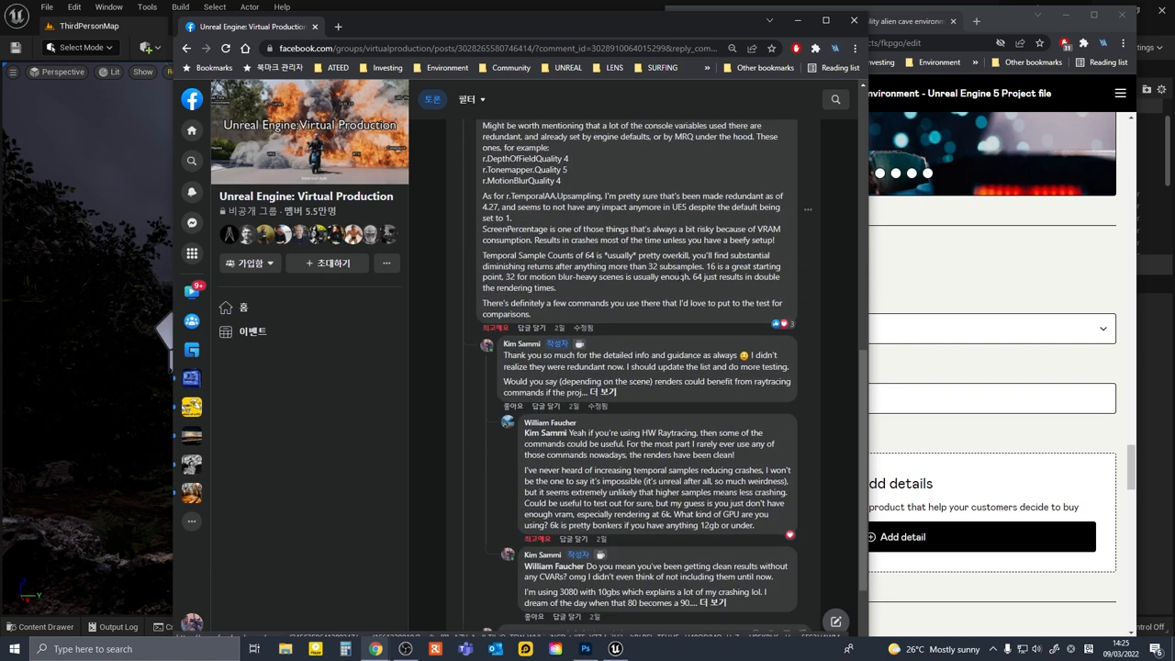
pyautogui.scroll(-3)
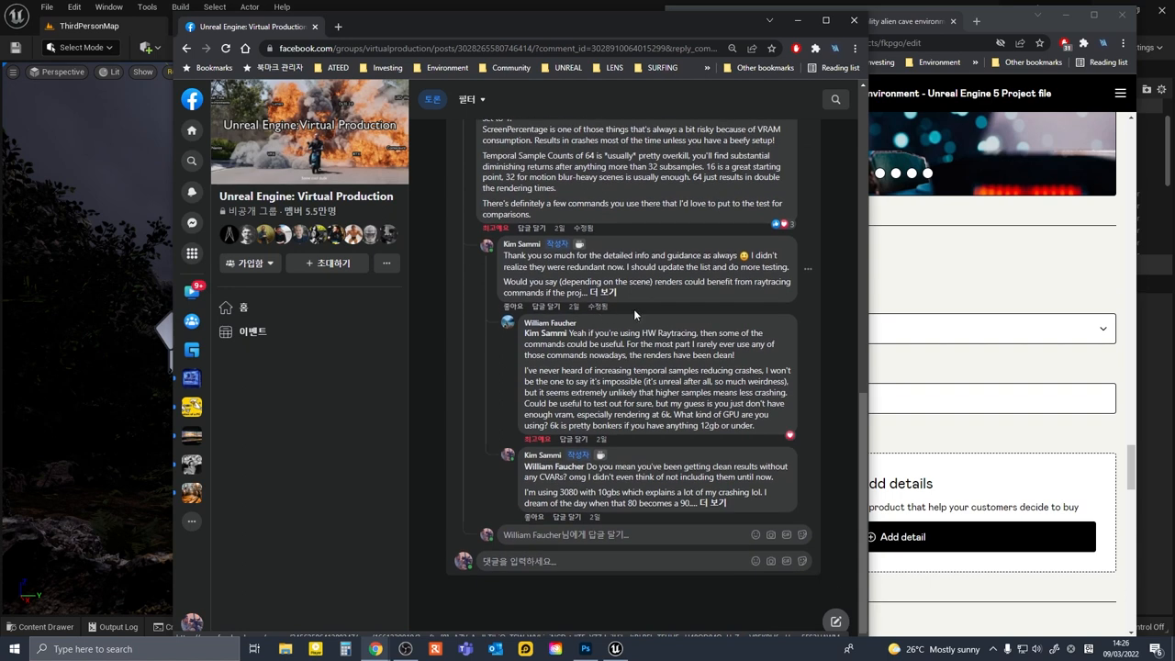
pyautogui.scroll(3)
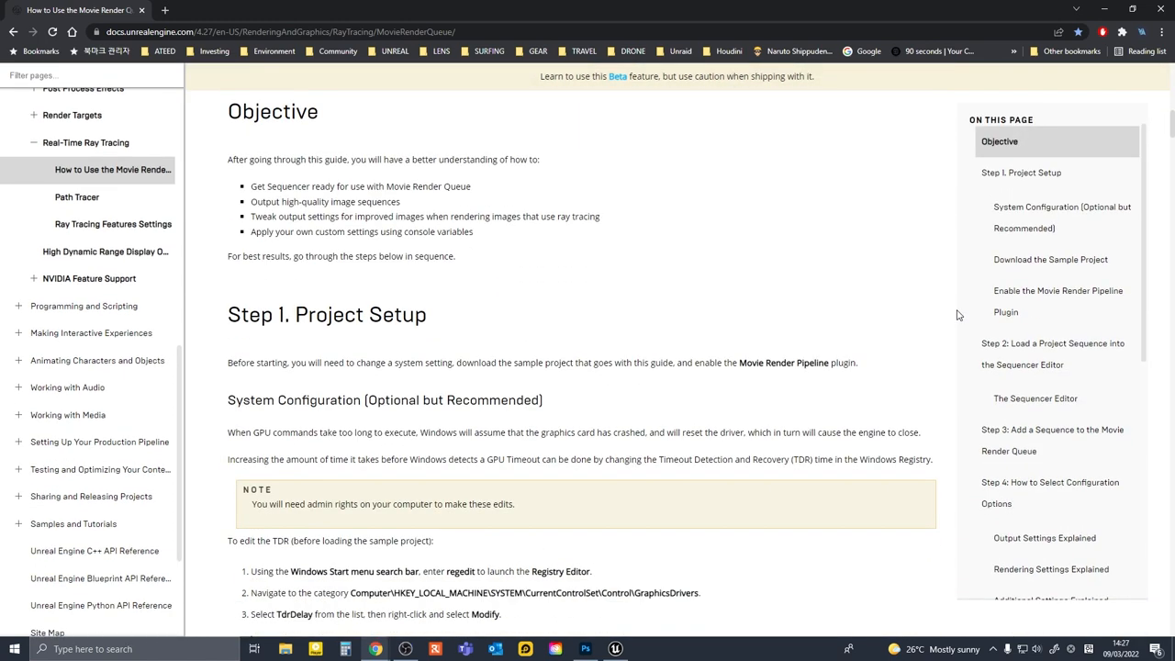
pyautogui.scroll(-3)
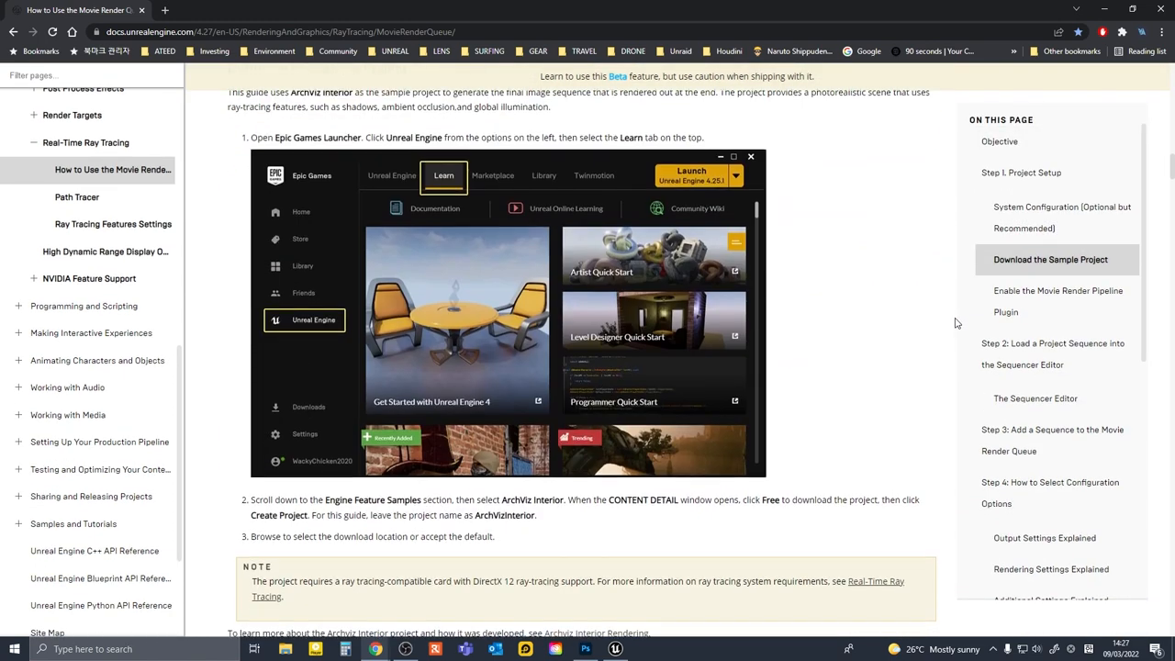
pyautogui.scroll(-3)
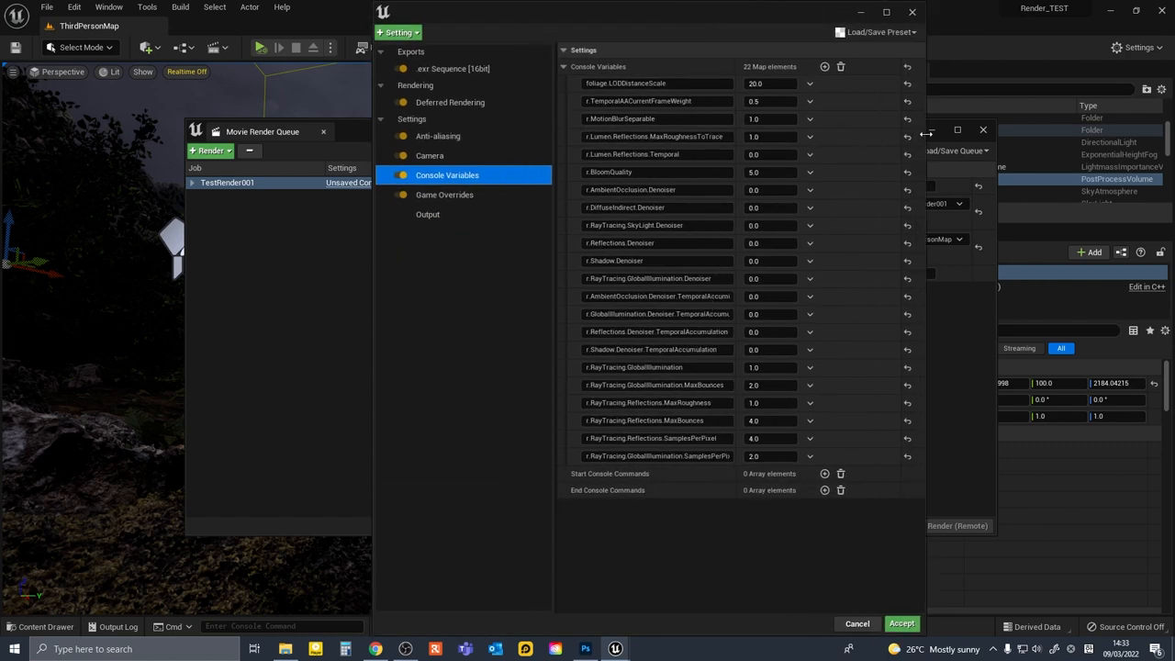
pyautogui.click(375, 650)
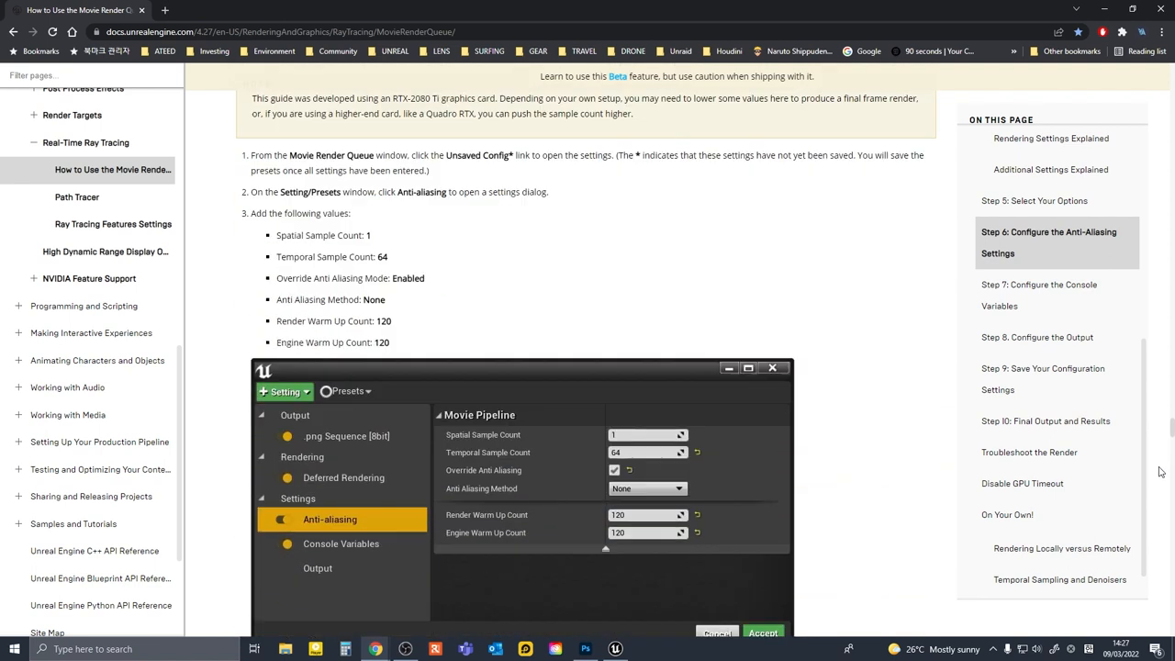
pyautogui.scroll(-3)
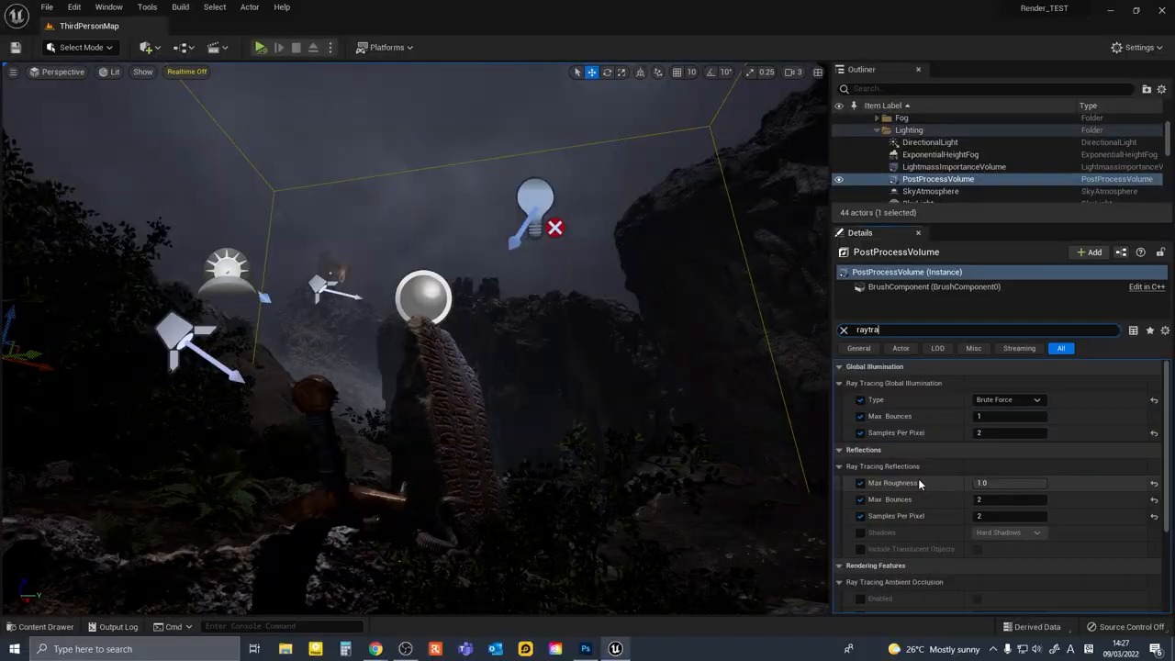
pyautogui.scroll(-3)
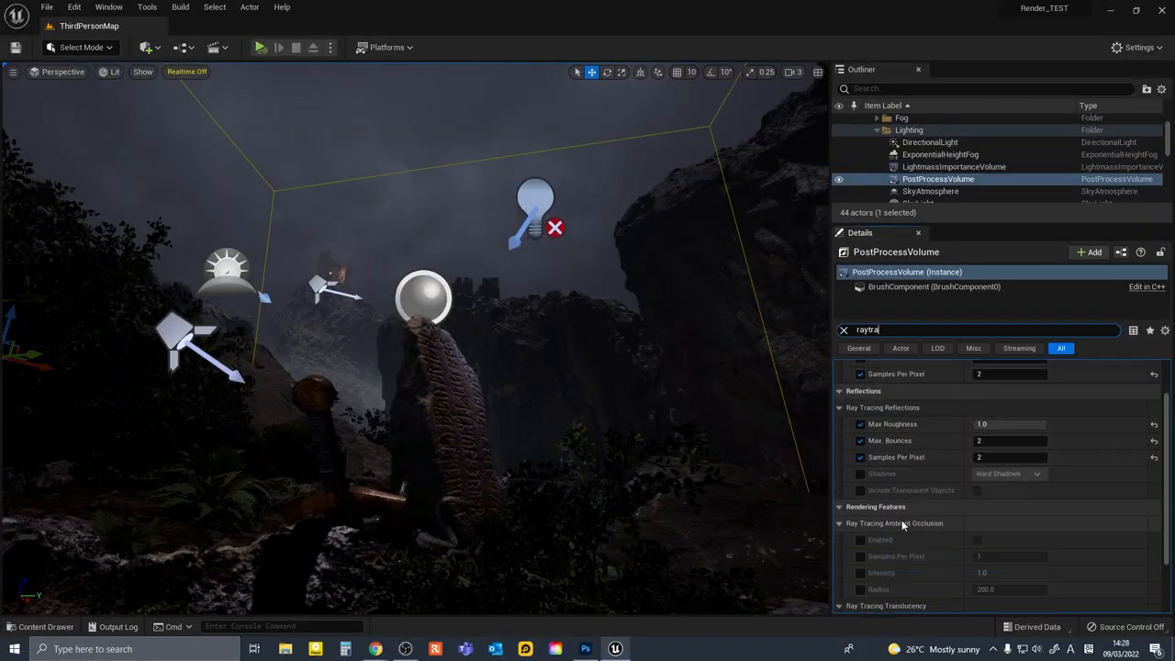
pyautogui.scroll(-3)
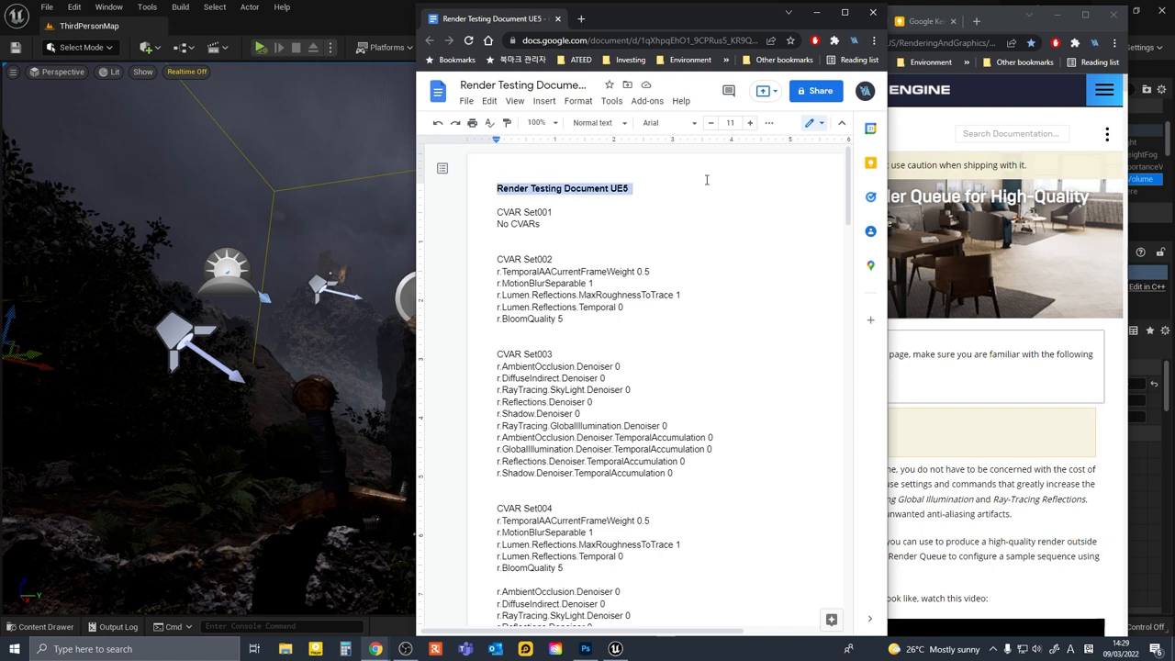
pyautogui.scroll(-3)
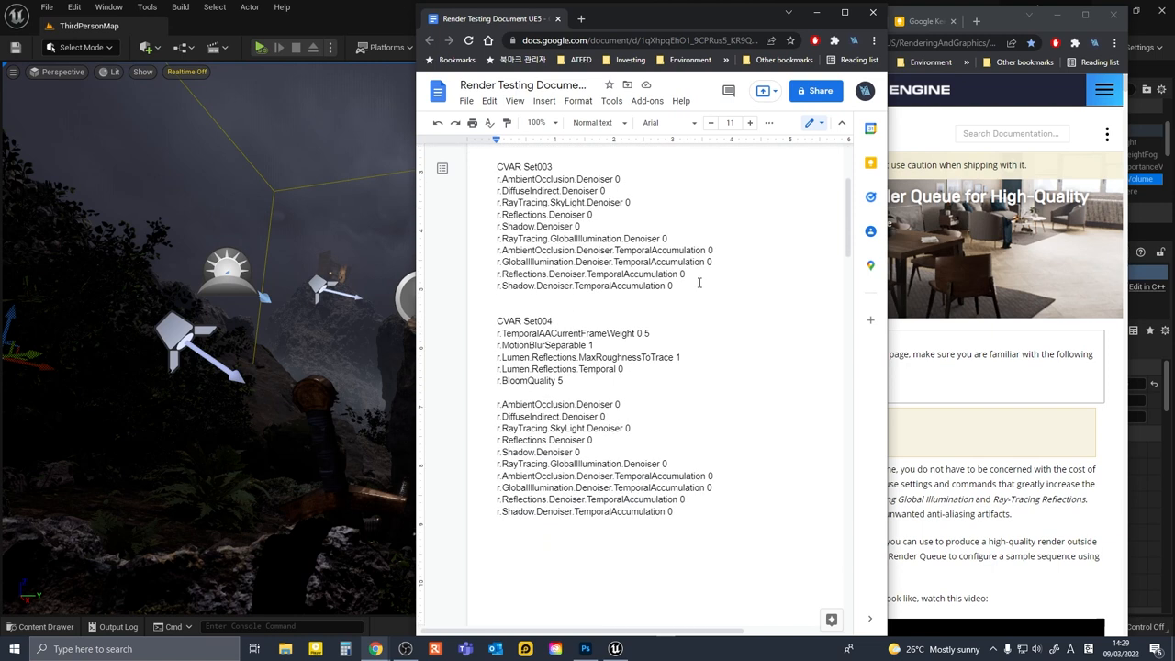
pyautogui.scroll(-3)
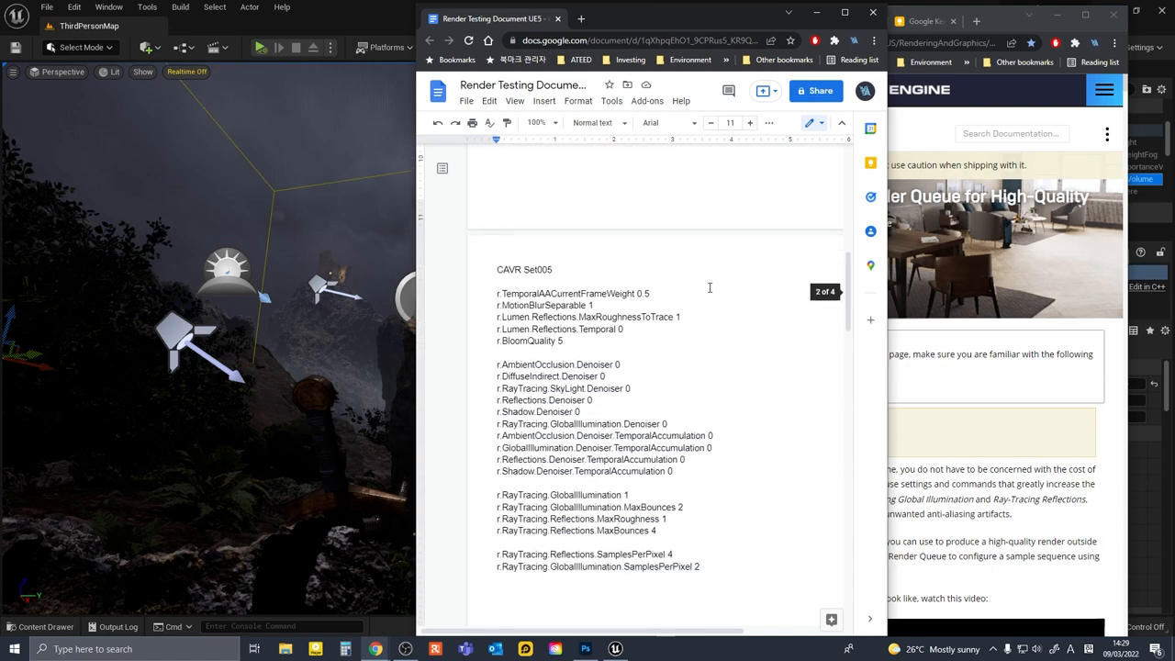
pyautogui.scroll(-3)
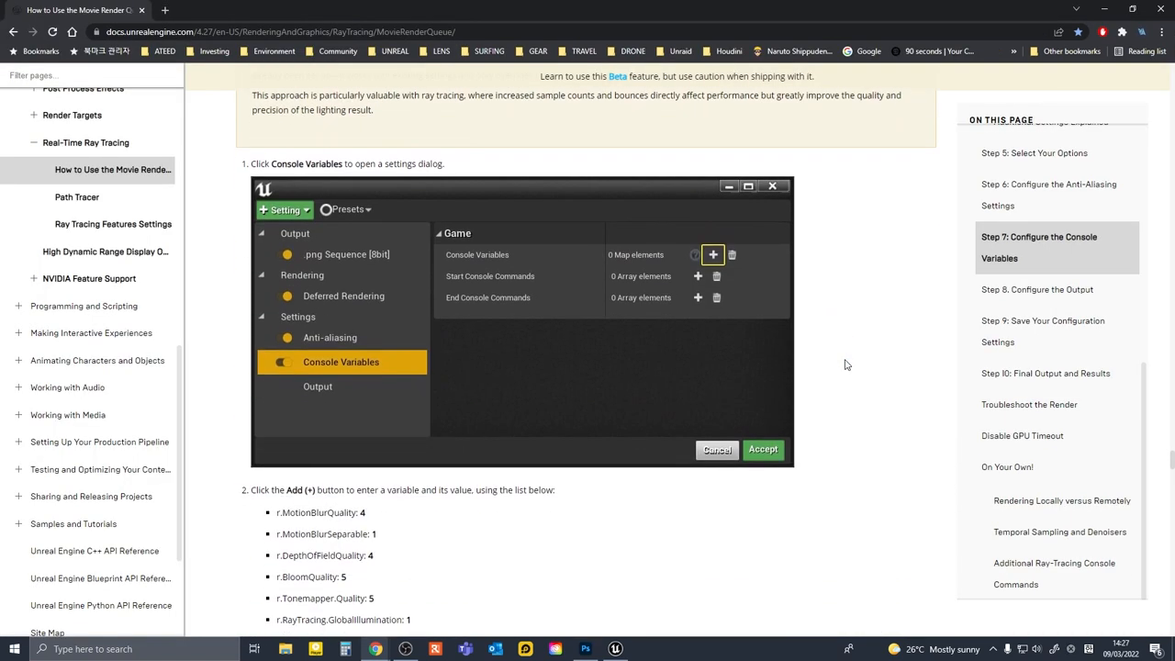
pyautogui.scroll(-3)
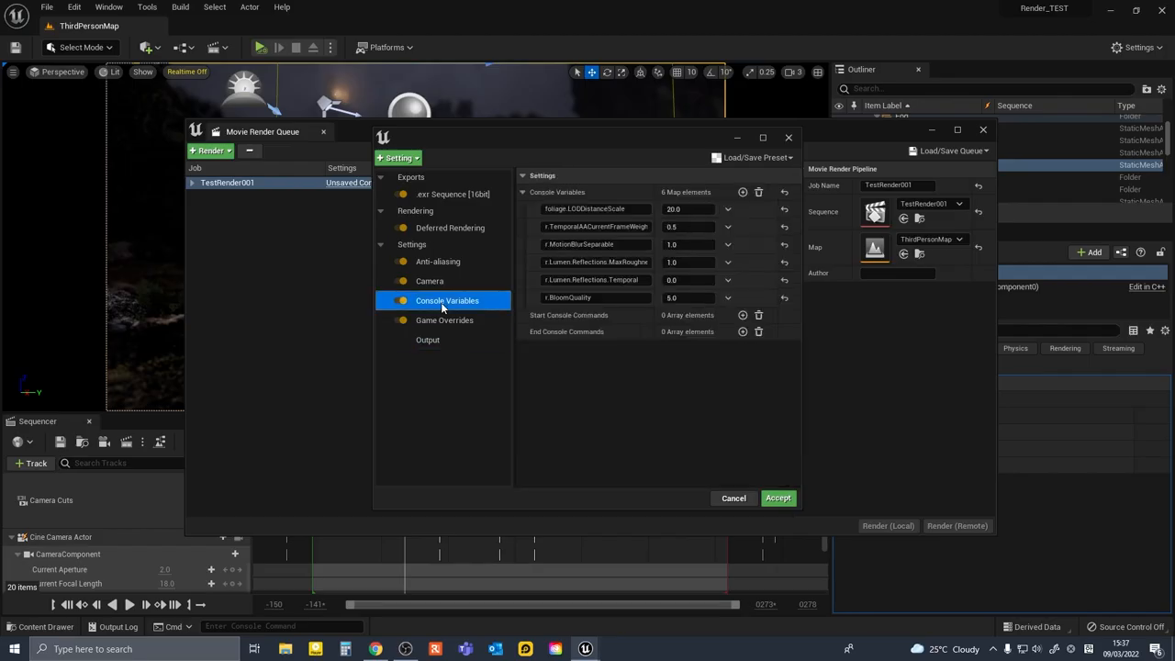
pyautogui.moveTo(769, 484)
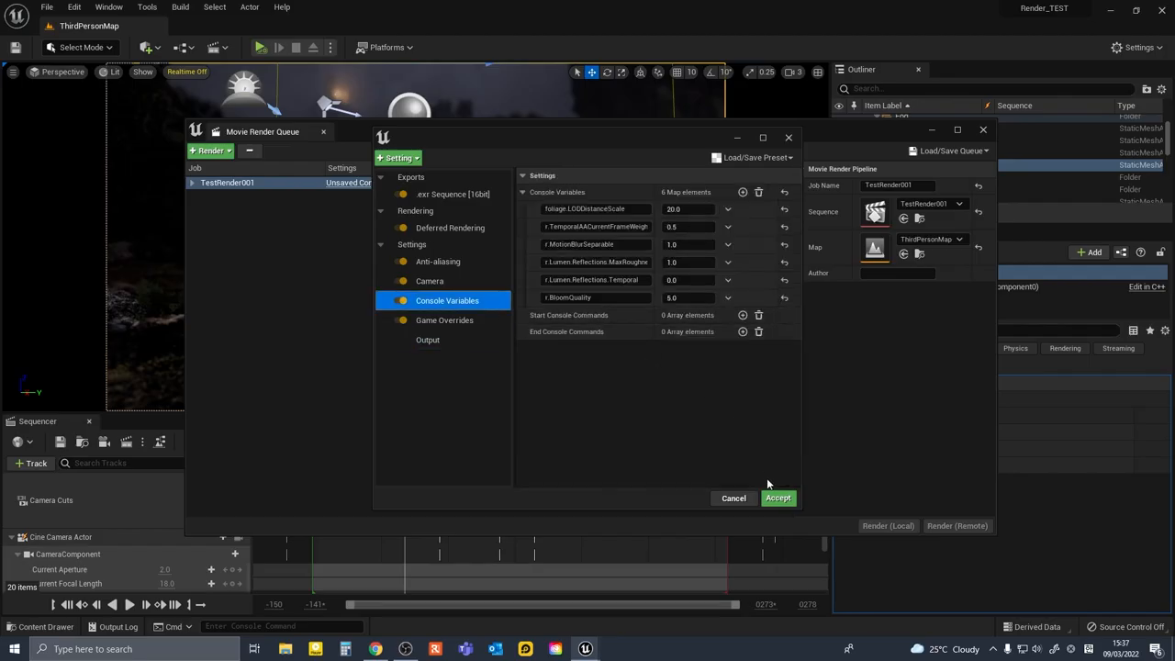
pyautogui.moveTo(778, 498)
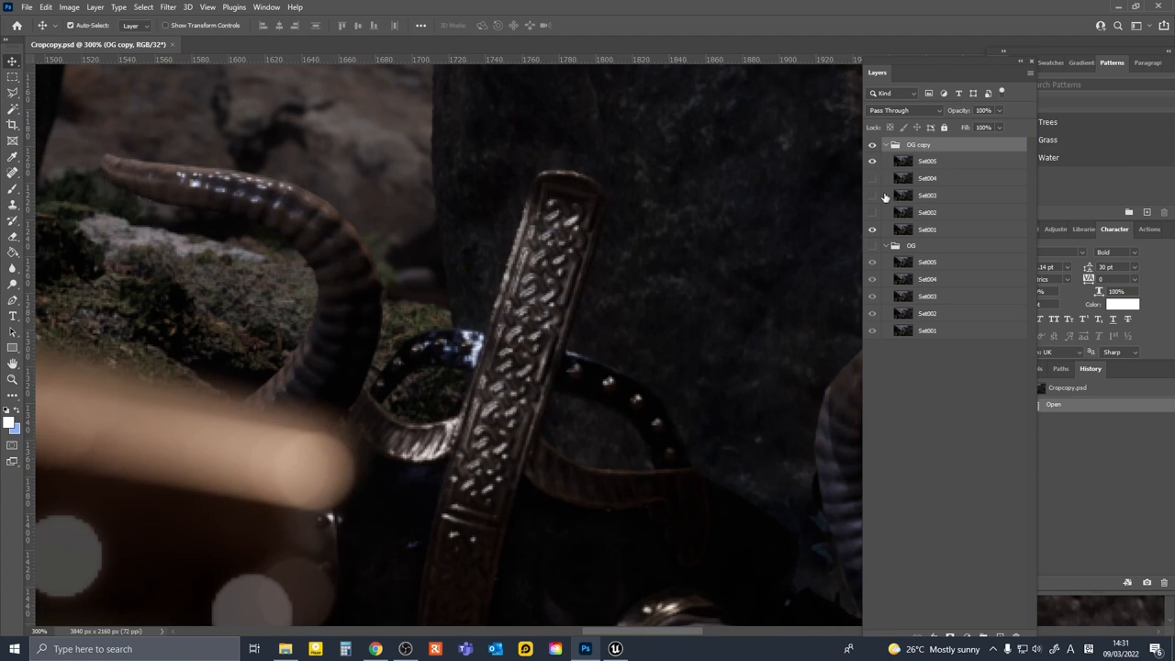
# Paste the additional ray-tracing GI and reflection CVar entries into the overrides list
pyautogui.click(613, 650)
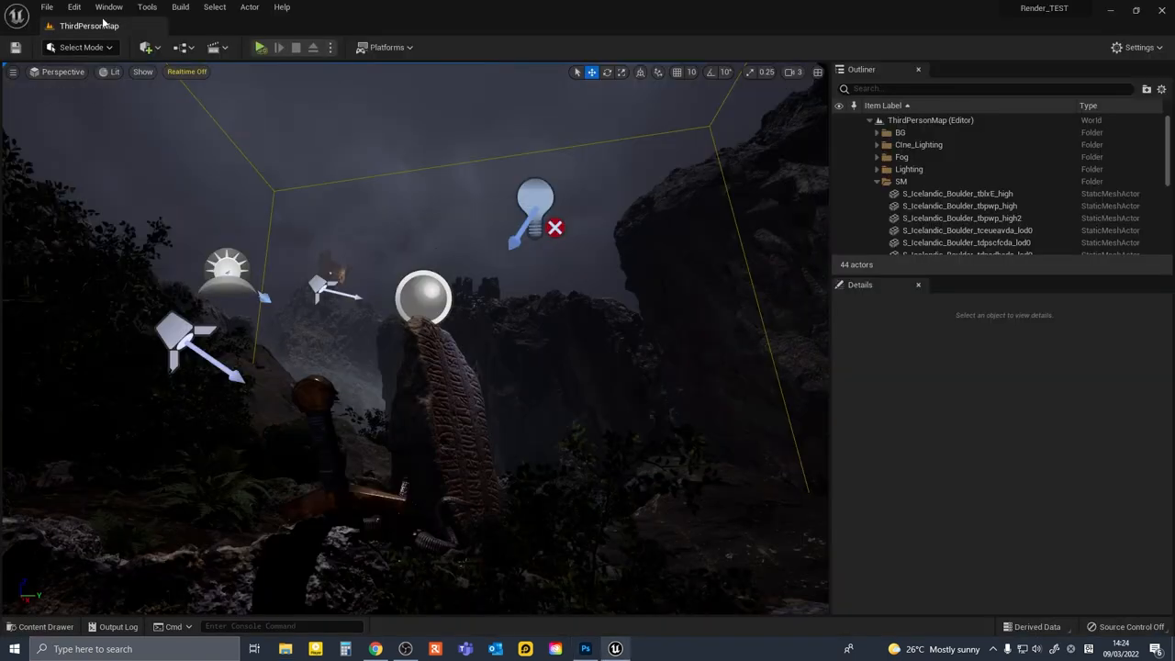
pyautogui.click(584, 650)
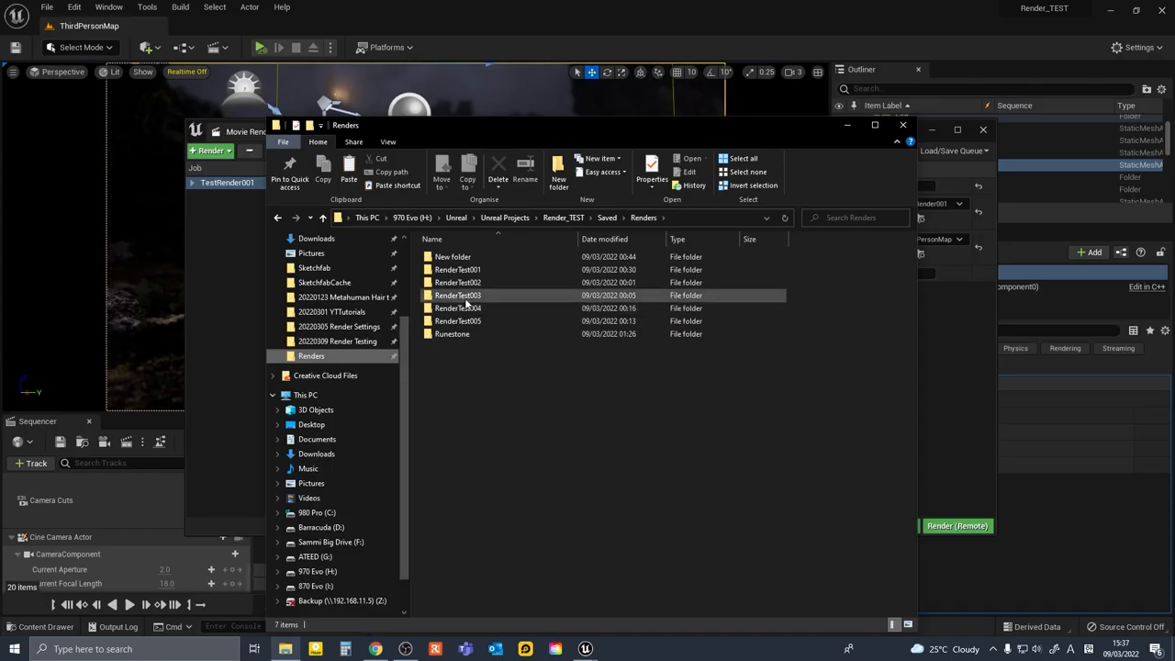
pyautogui.doubleClick(452, 334)
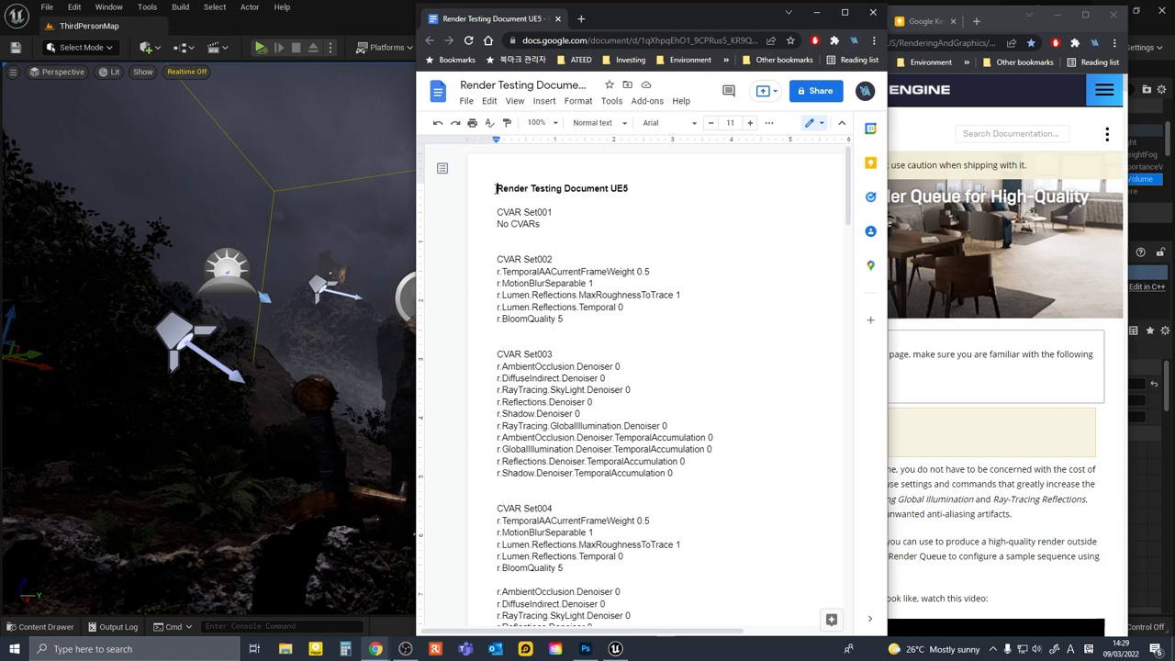
pyautogui.scroll(-3)
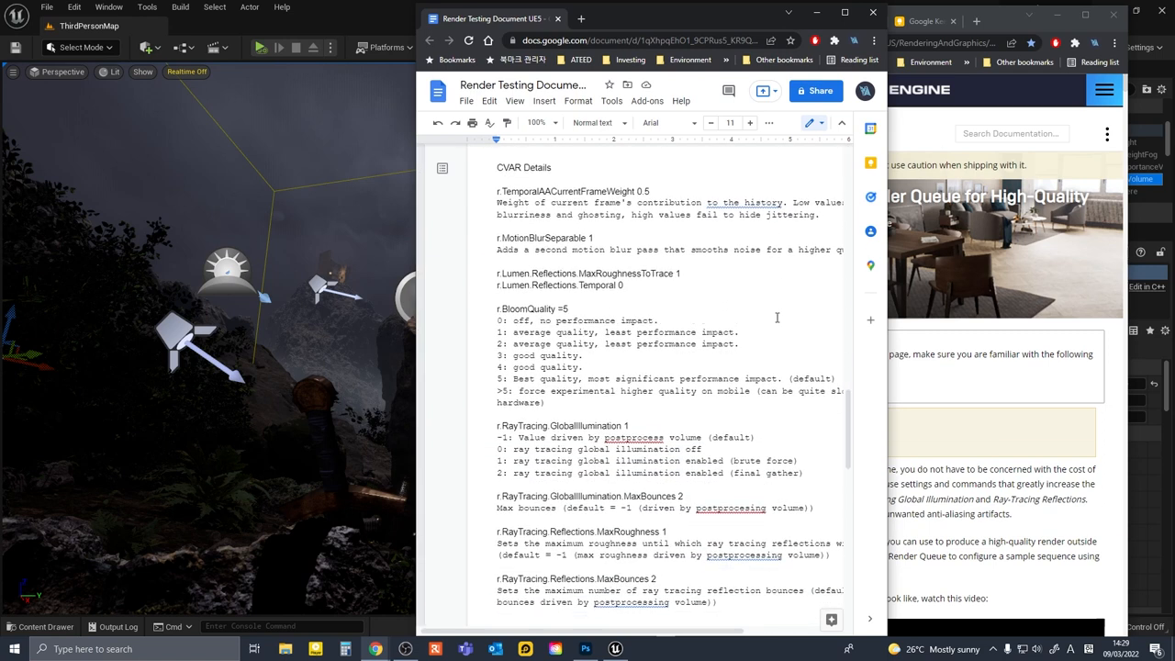
pyautogui.scroll(-3)
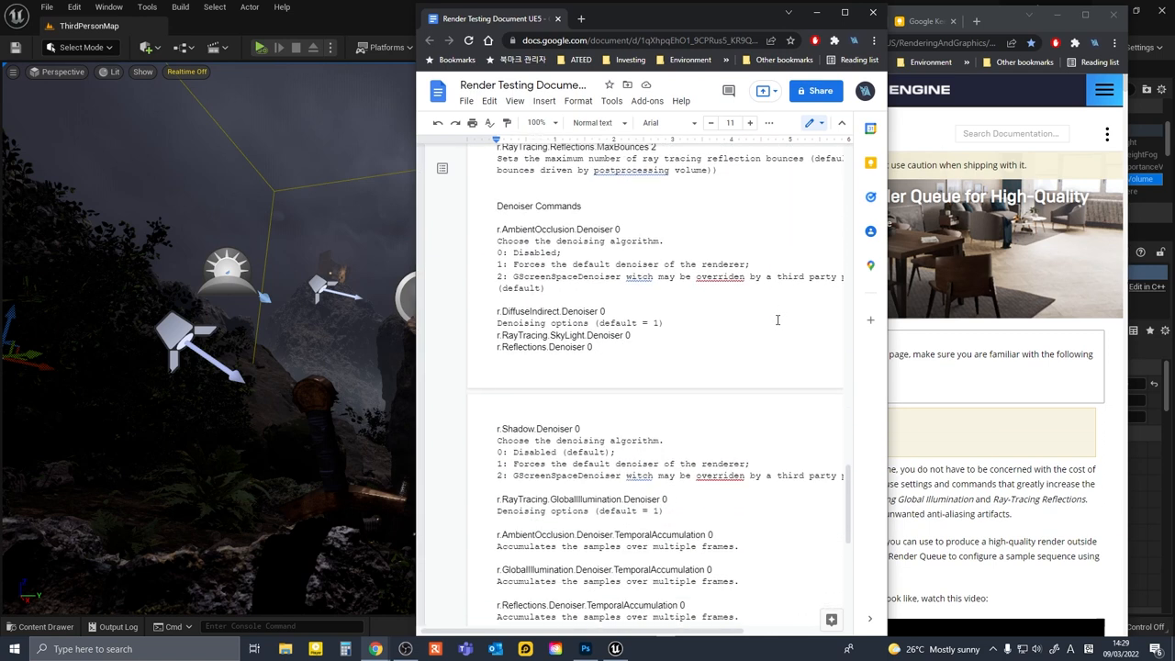
pyautogui.scroll(-3)
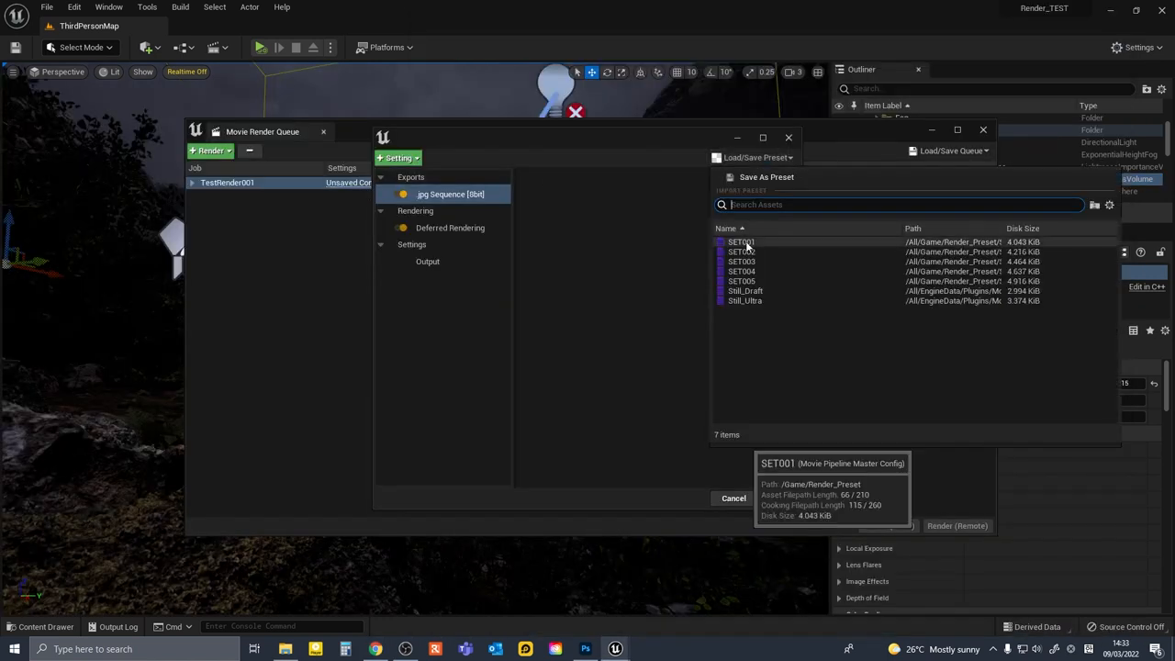
pyautogui.click(742, 272)
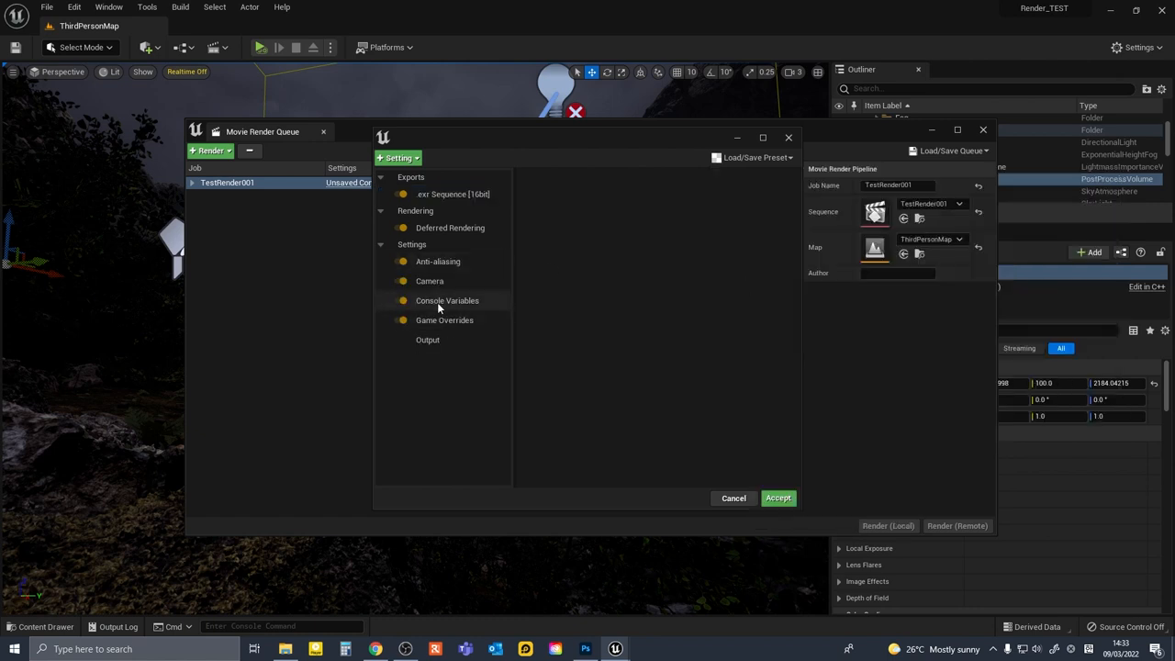
pyautogui.click(448, 301)
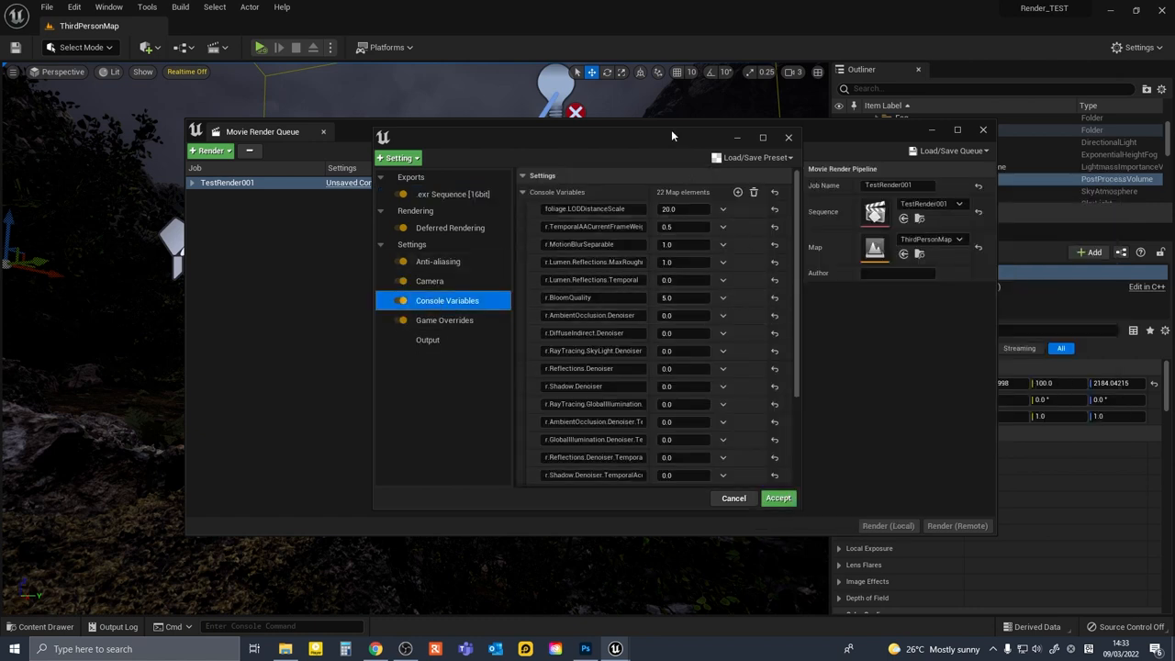
pyautogui.click(757, 158)
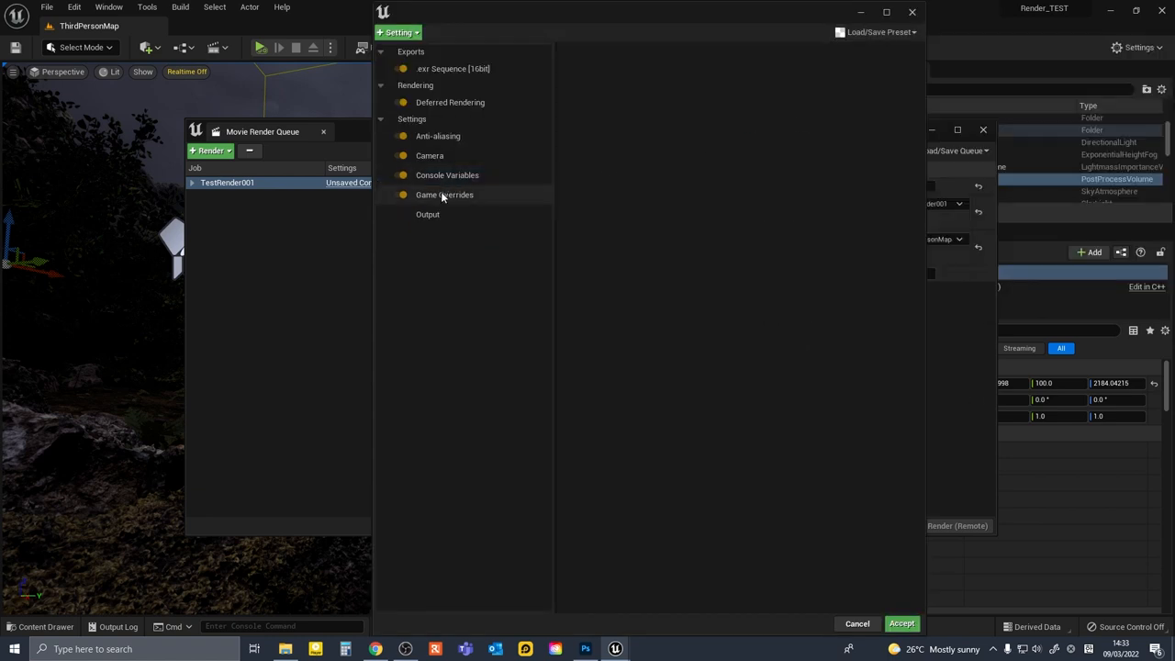
pyautogui.click(448, 175)
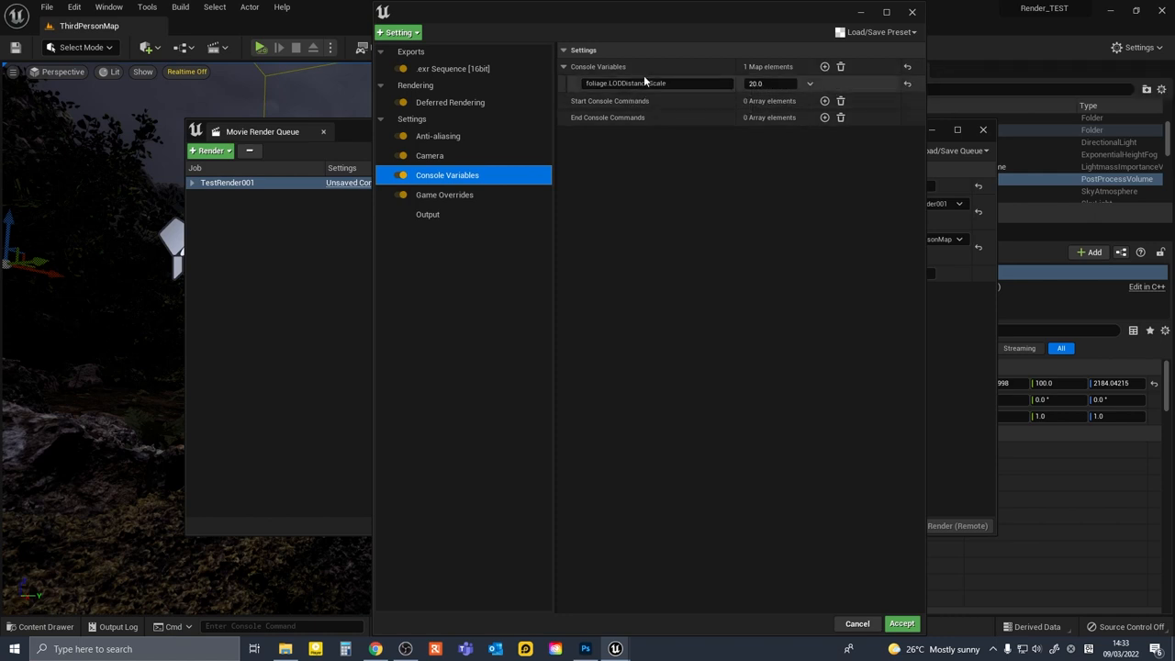
pyautogui.moveTo(661, 92)
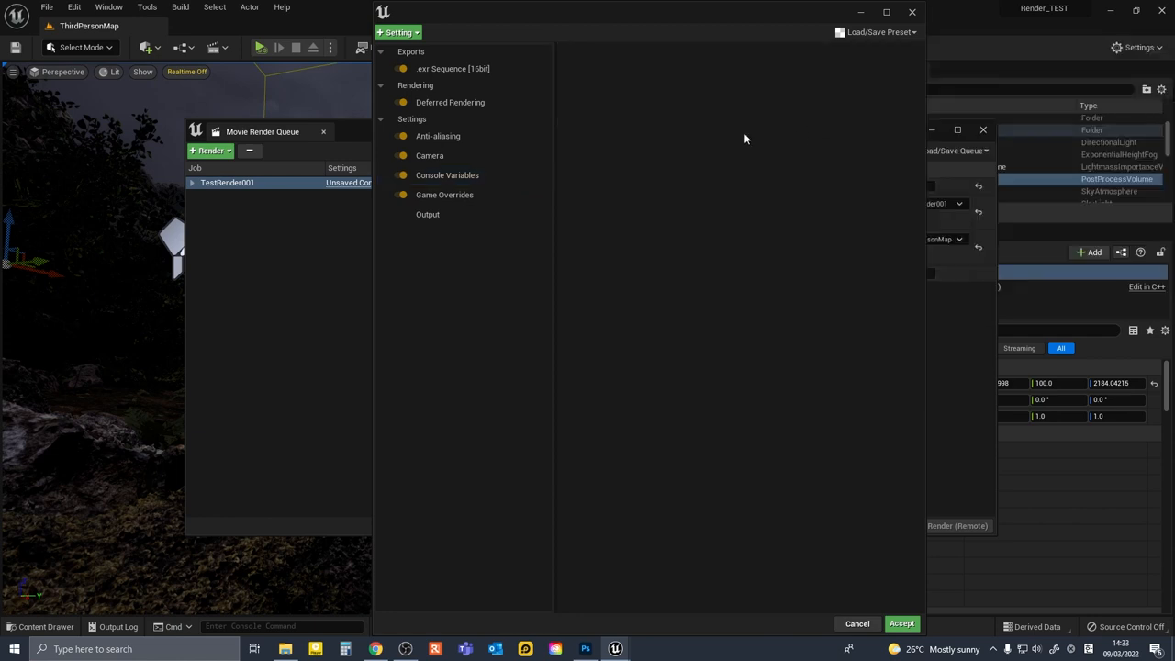
# Reopen the Console Variables setting to confirm 22 map elements are now listed
pyautogui.click(448, 175)
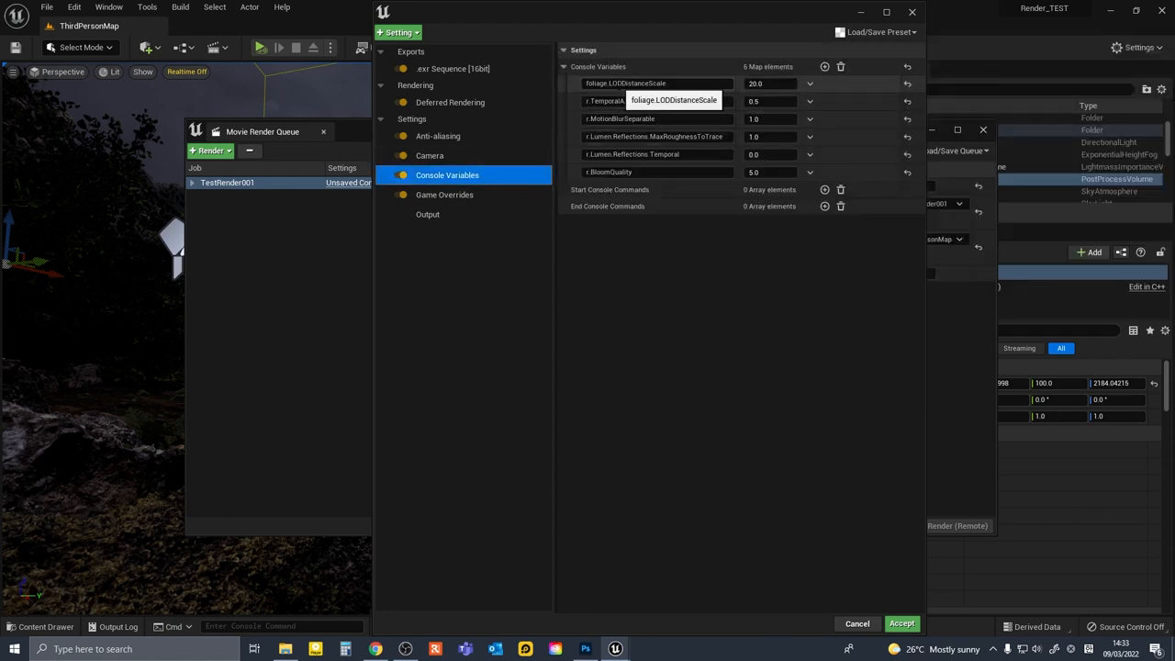
pyautogui.moveTo(694, 189)
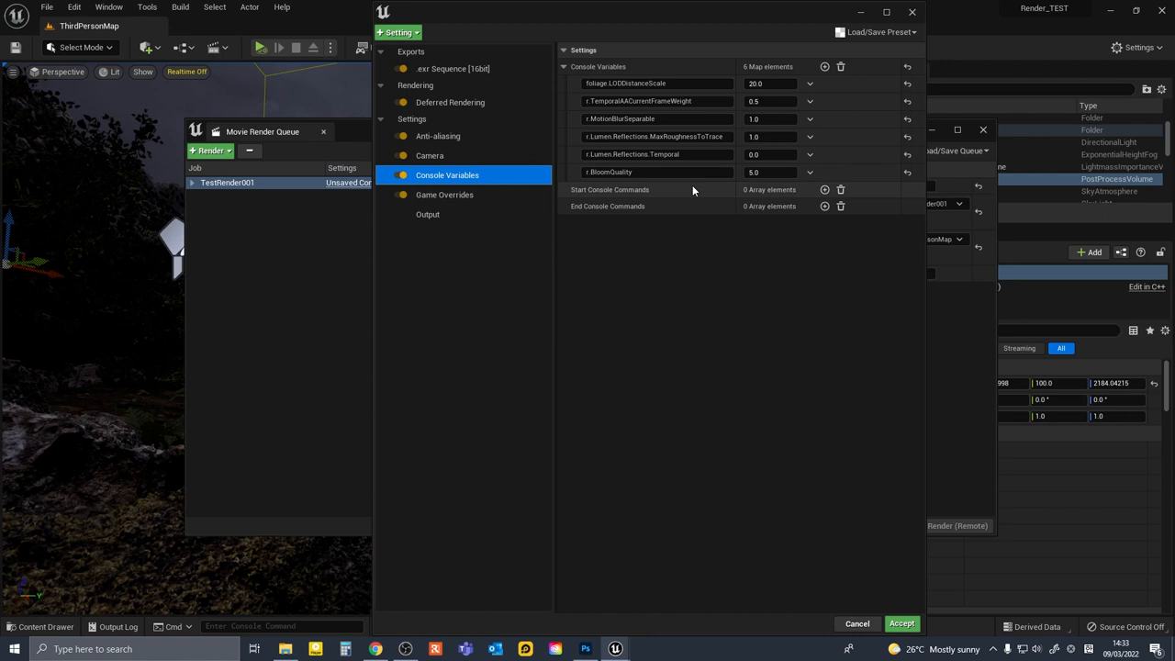
pyautogui.click(448, 175)
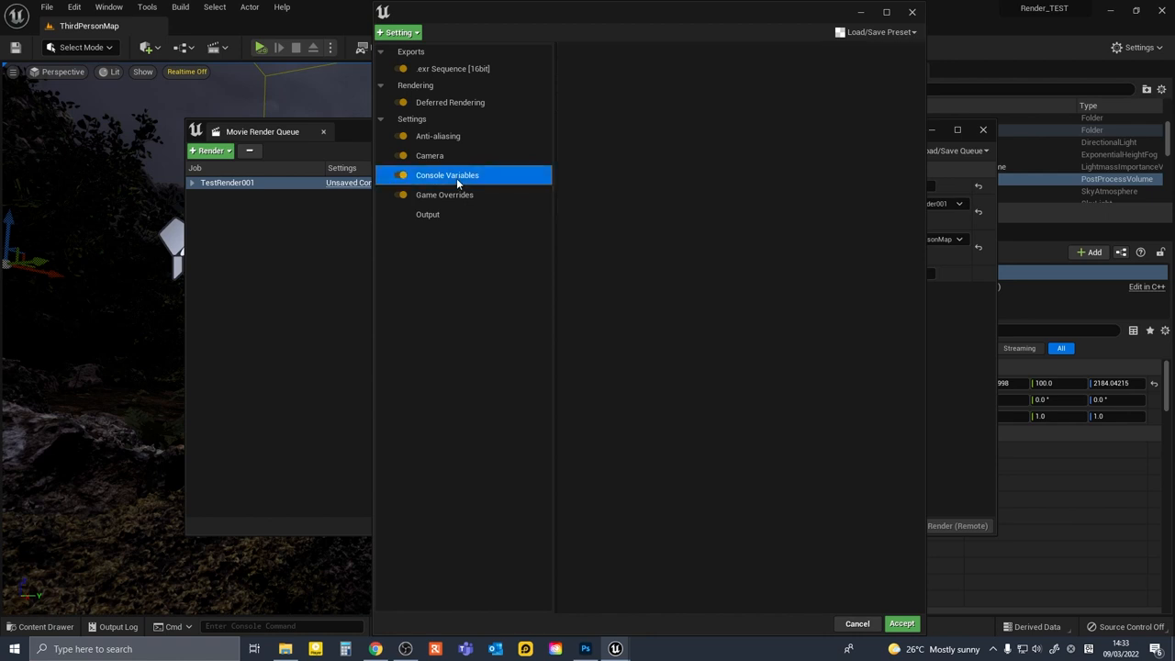
pyautogui.click(448, 174)
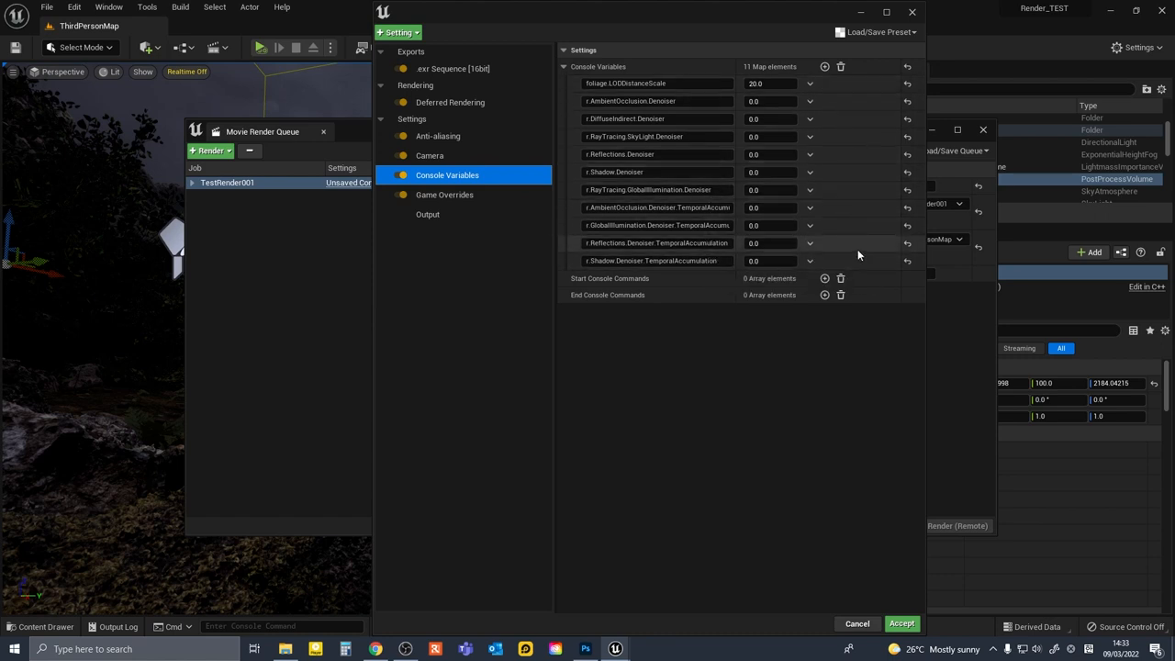
pyautogui.click(879, 31)
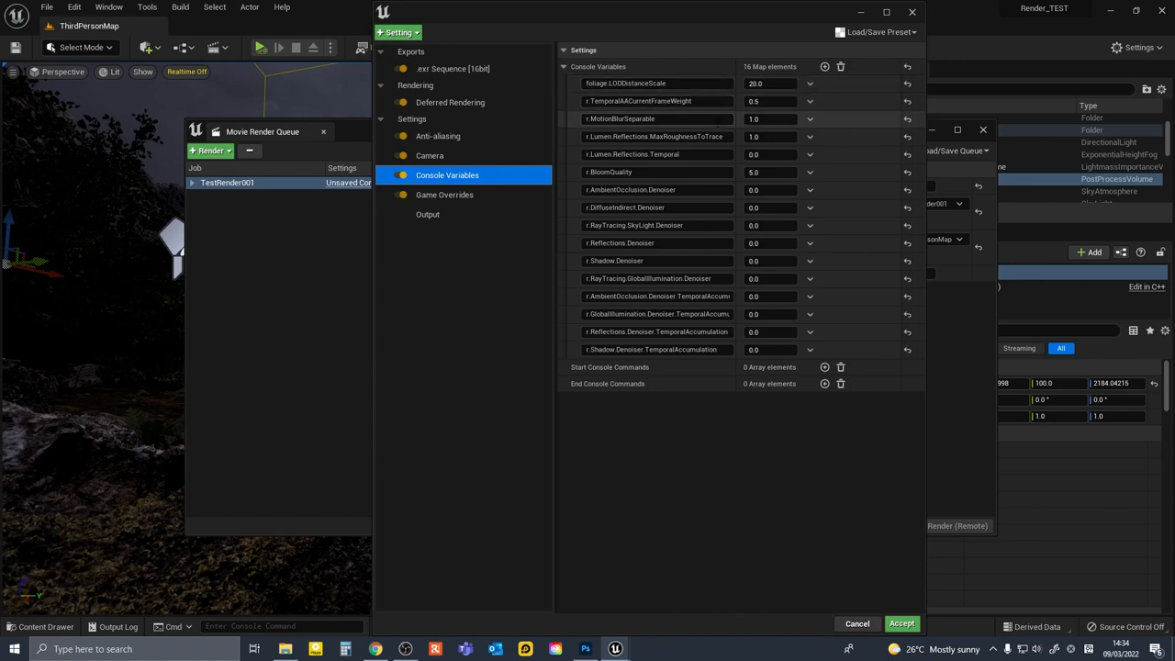
pyautogui.click(448, 174)
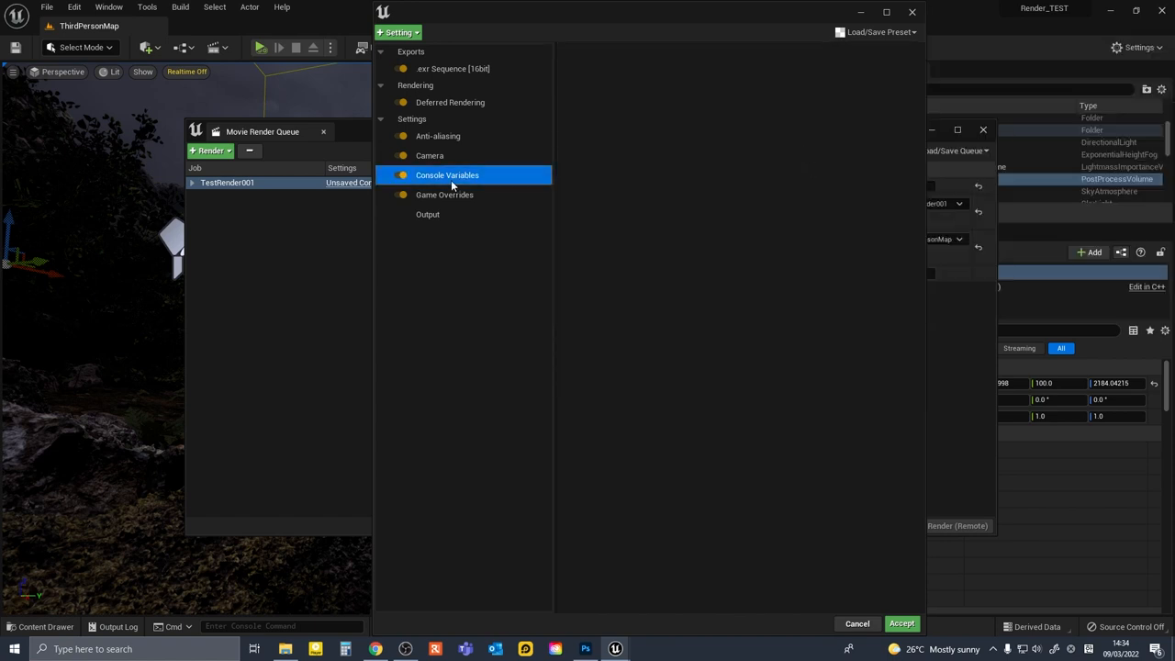
pyautogui.click(448, 175)
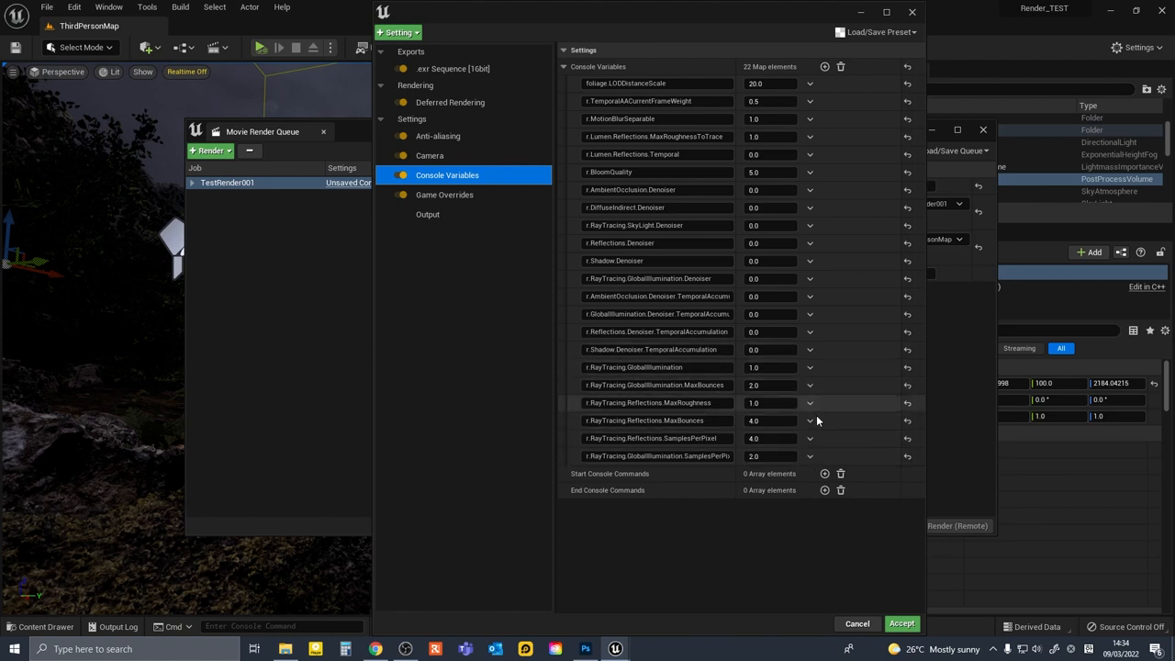
# Review Deferred Rendering, Anti-aliasing, Camera, Game Overrides and Output at 3840×2160, then accept
pyautogui.click(450, 103)
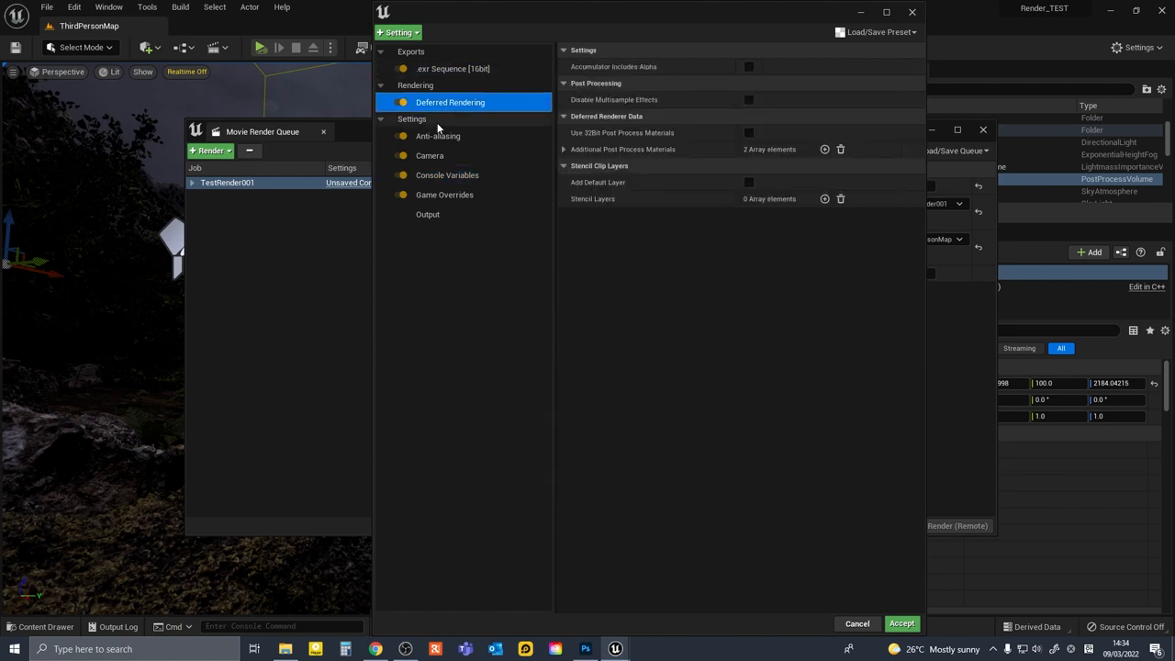
pyautogui.click(437, 136)
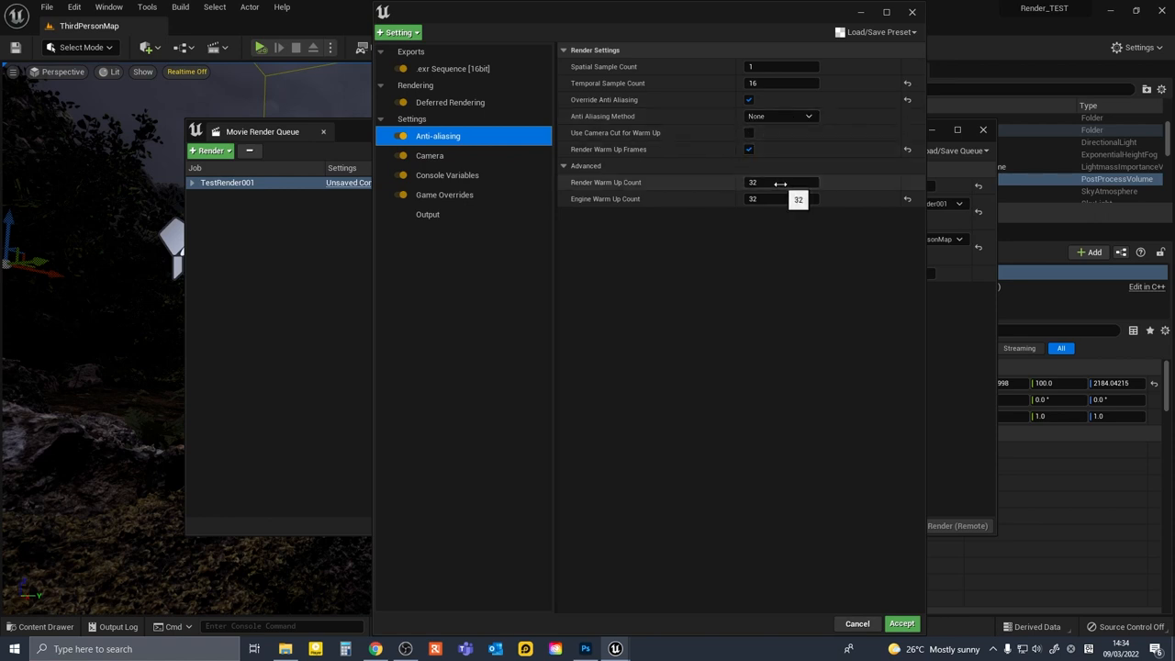
pyautogui.click(430, 154)
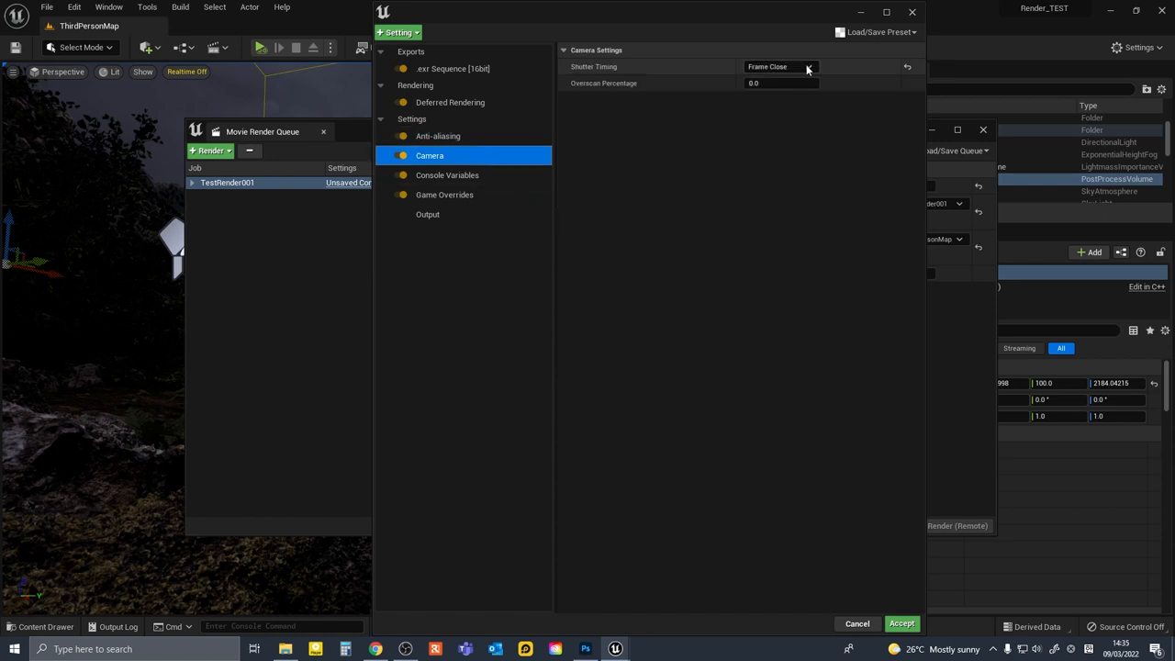
pyautogui.click(448, 174)
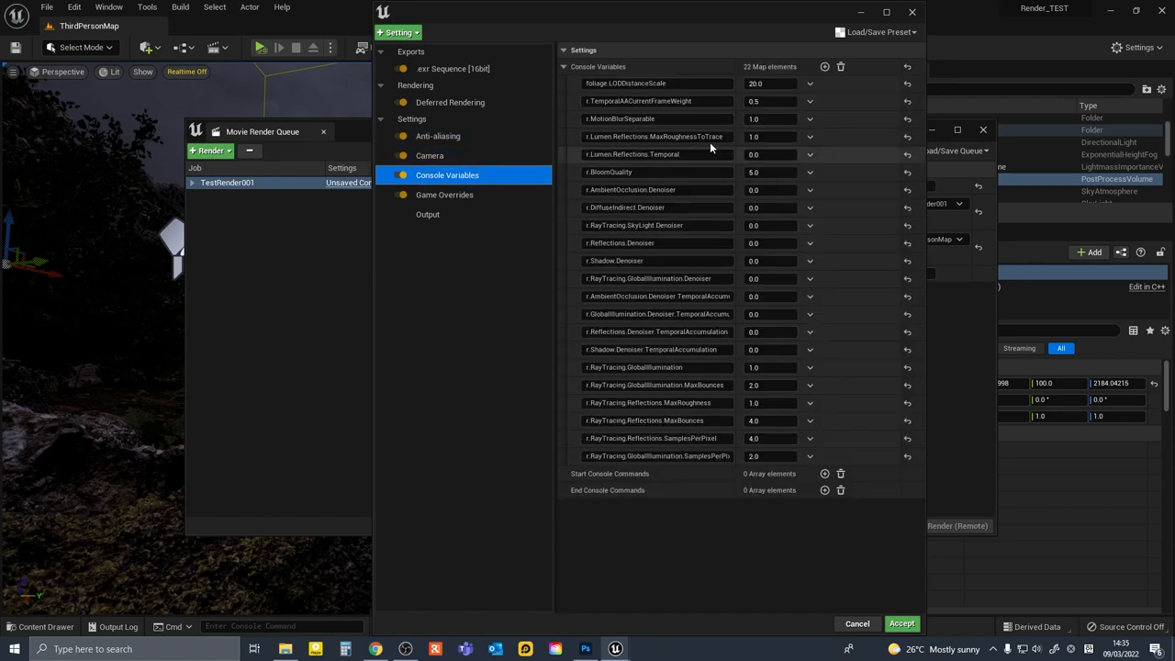
pyautogui.click(444, 194)
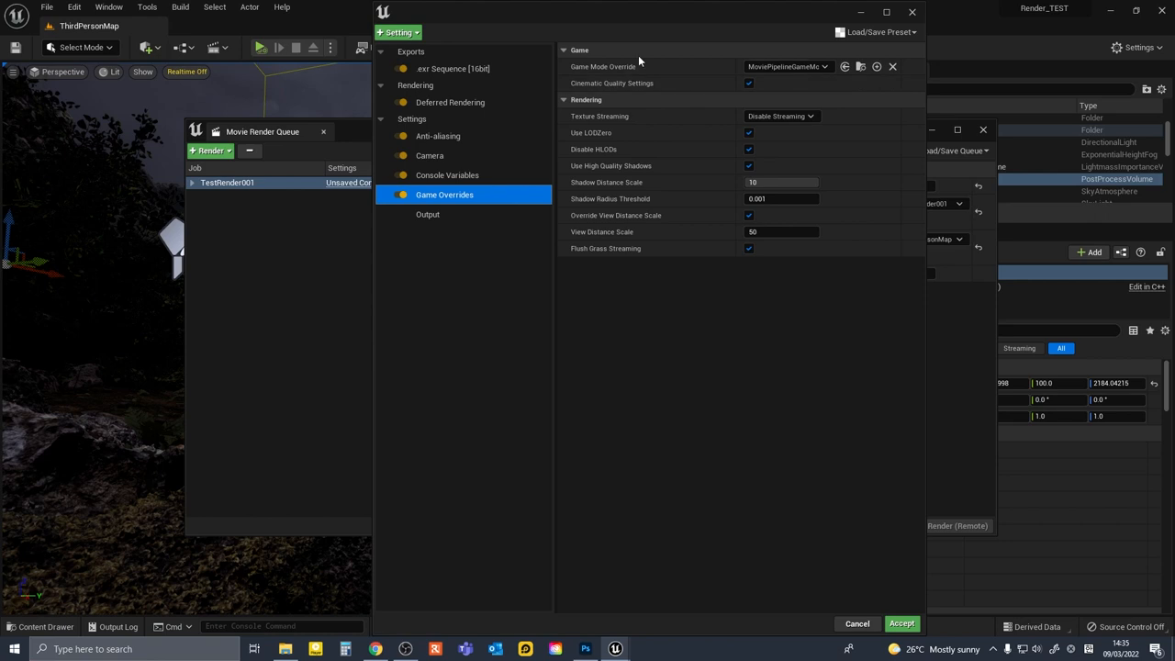
pyautogui.click(428, 213)
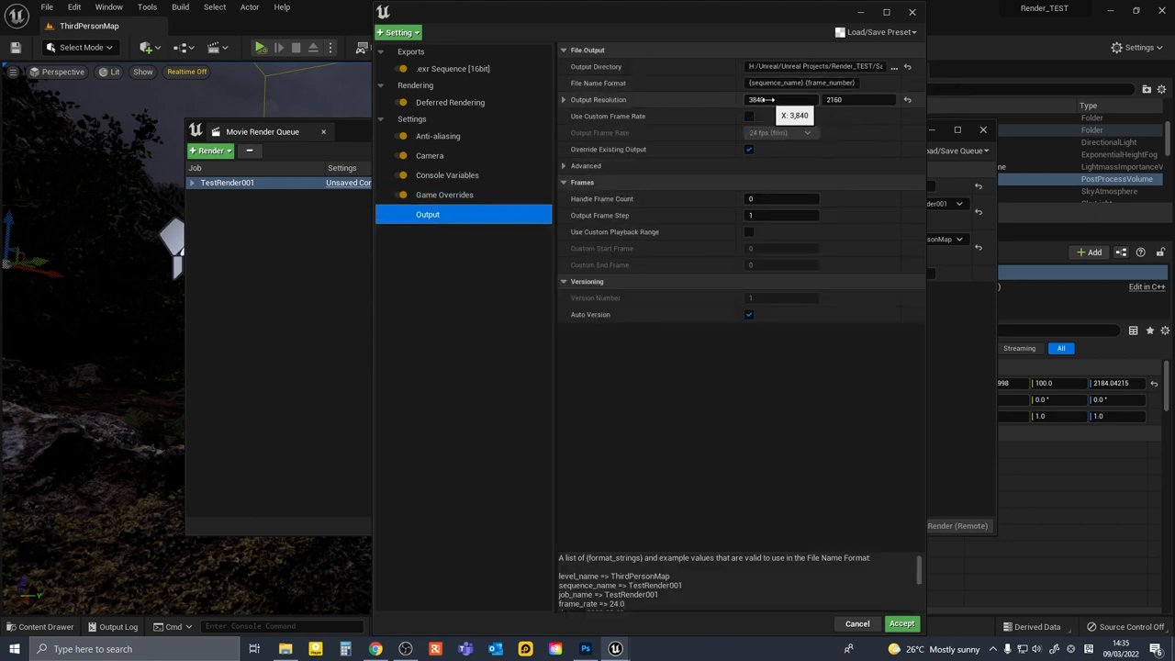
pyautogui.moveTo(860, 99)
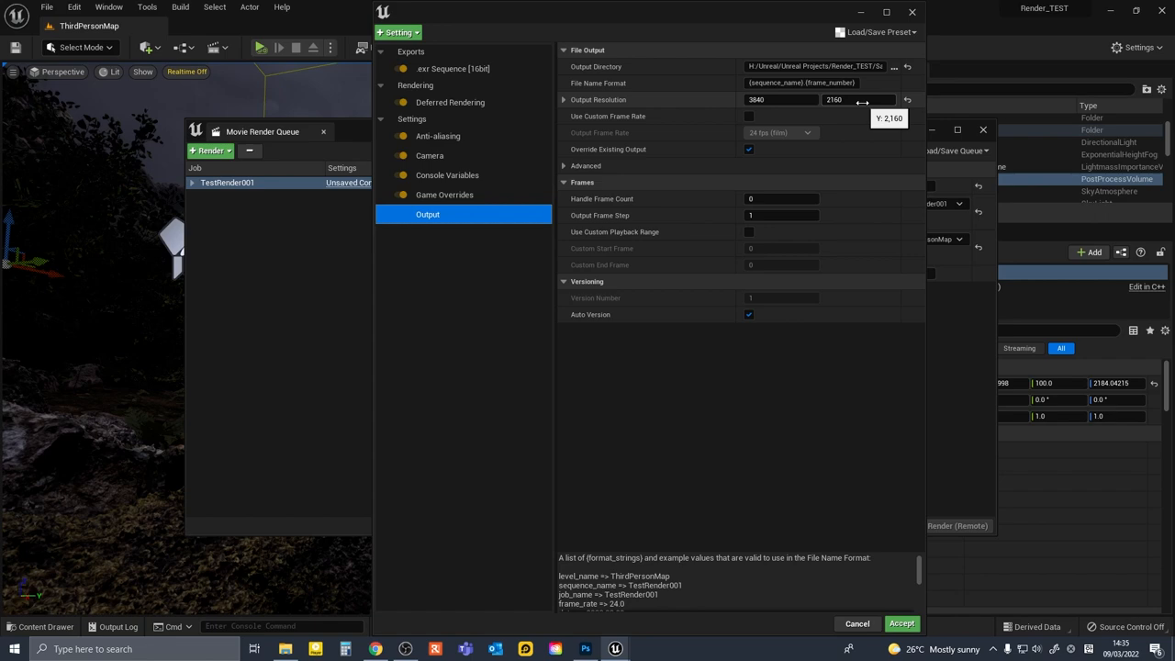
pyautogui.click(899, 624)
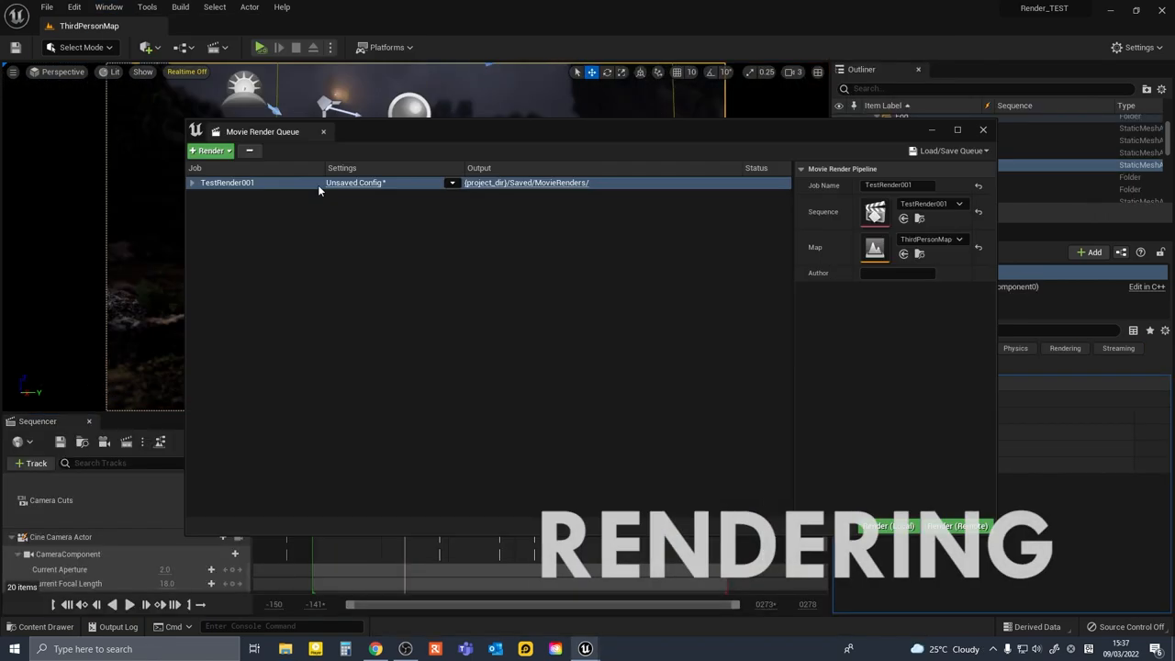
# Start Render (Local) on the queued Movie Render Queue job
pyautogui.click(209, 151)
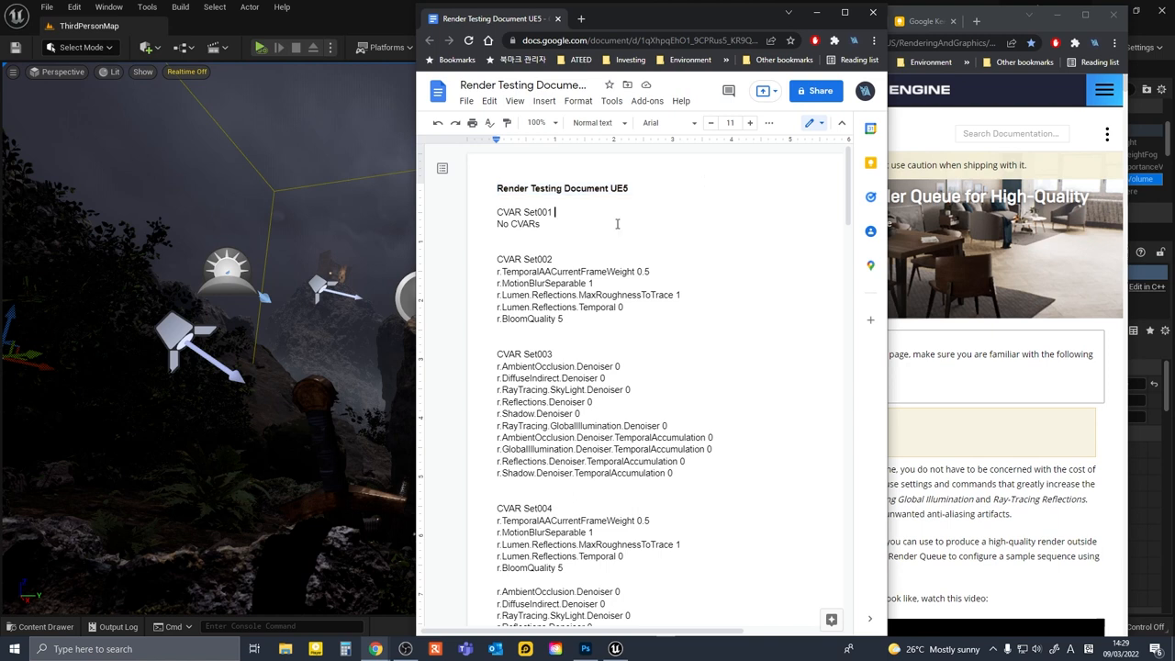
pyautogui.scroll(-3)
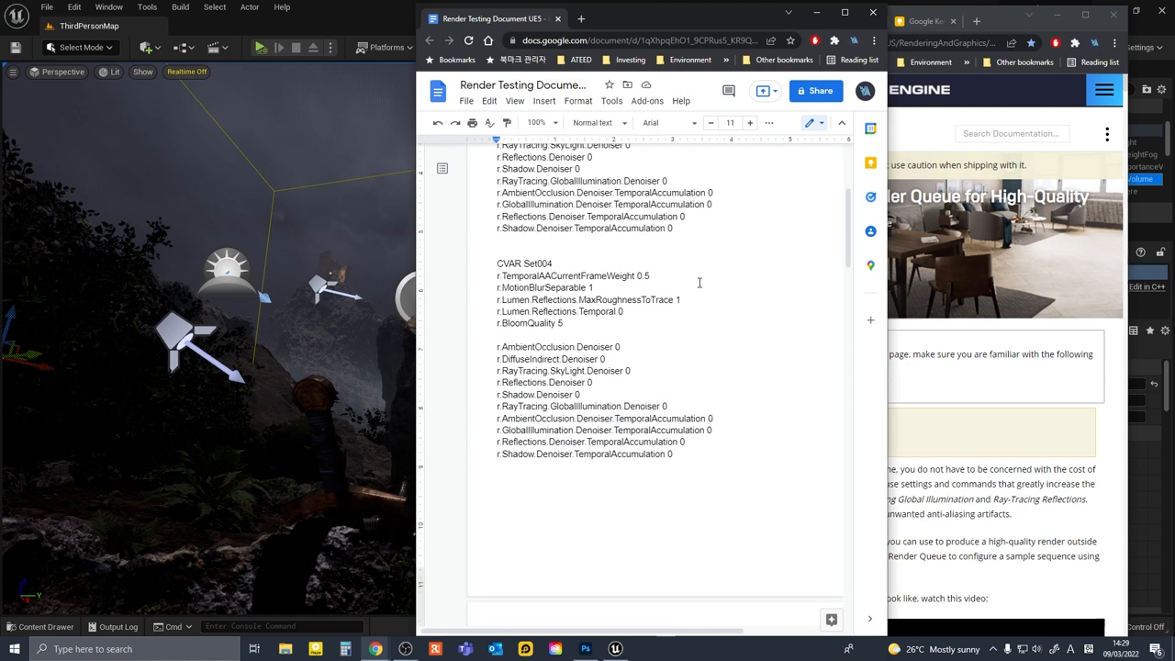
pyautogui.scroll(-3)
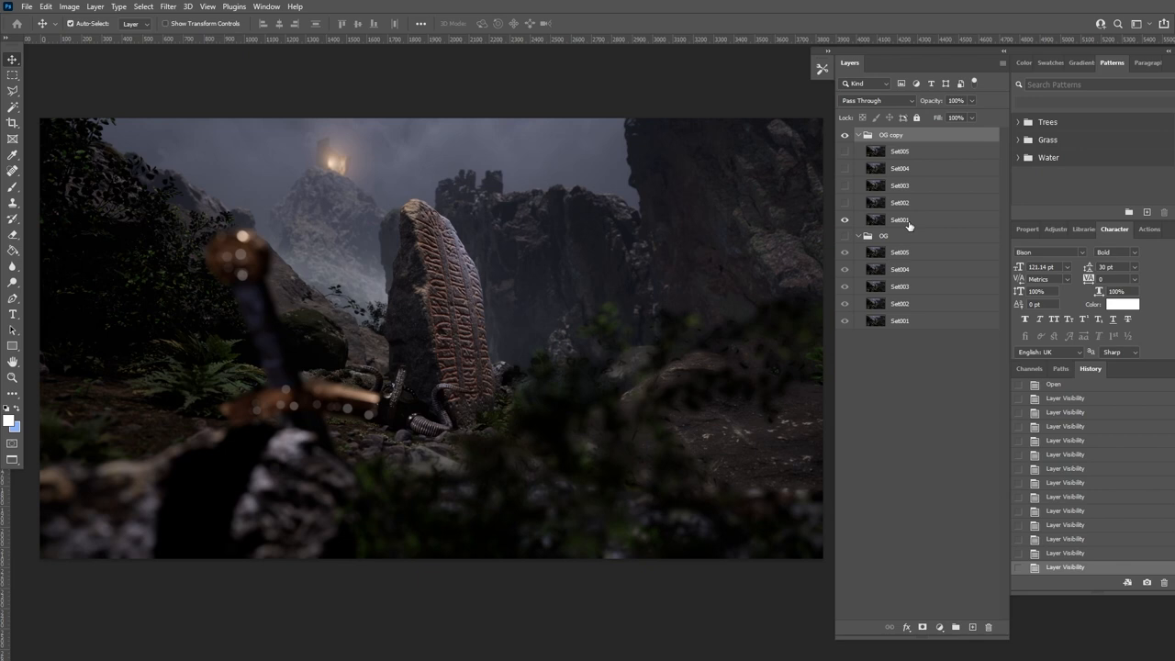
# Toggle the Set render layers' visibility to compare them on the sword and carved stone
pyautogui.click(845, 220)
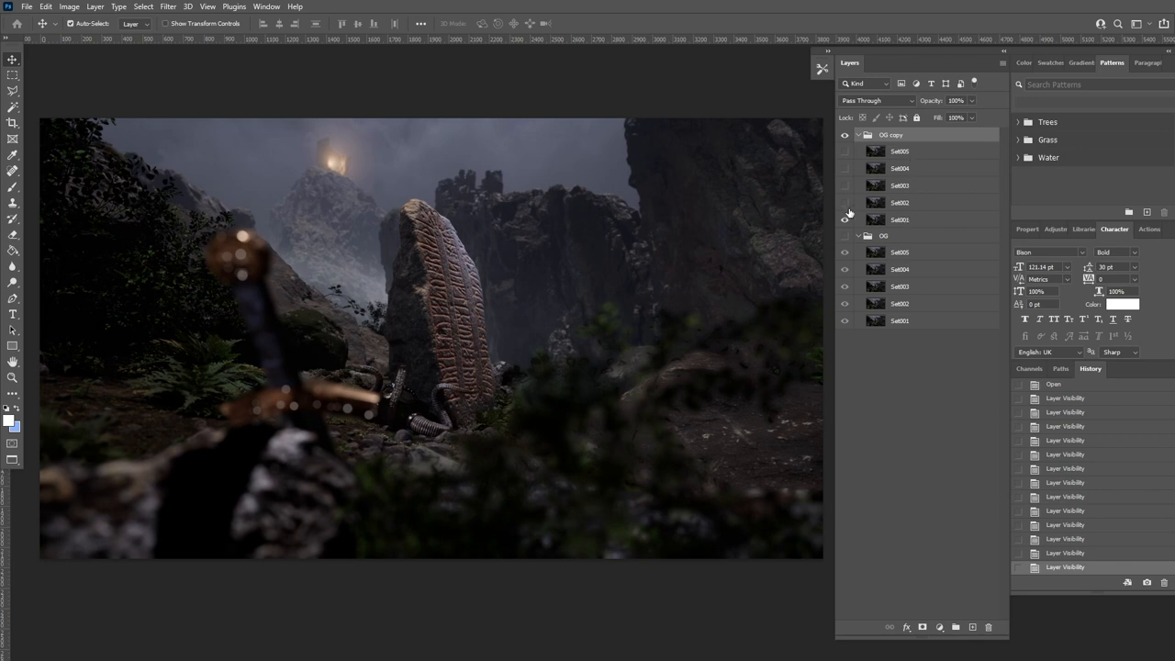
pyautogui.click(845, 220)
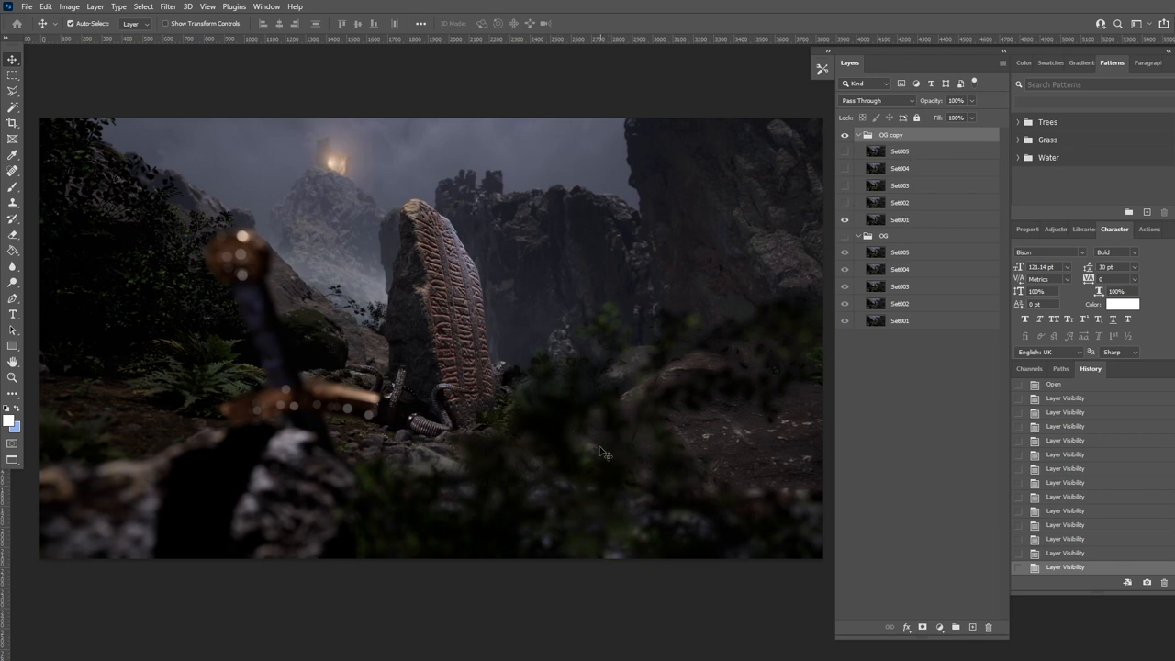
pyautogui.click(844, 202)
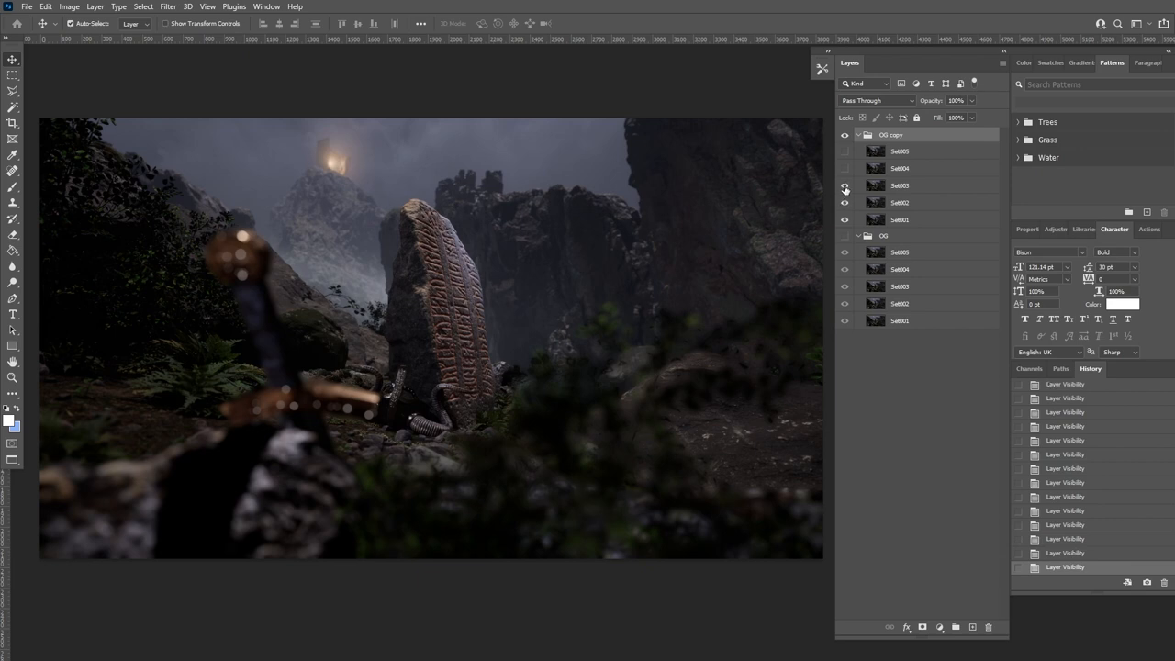
pyautogui.click(845, 183)
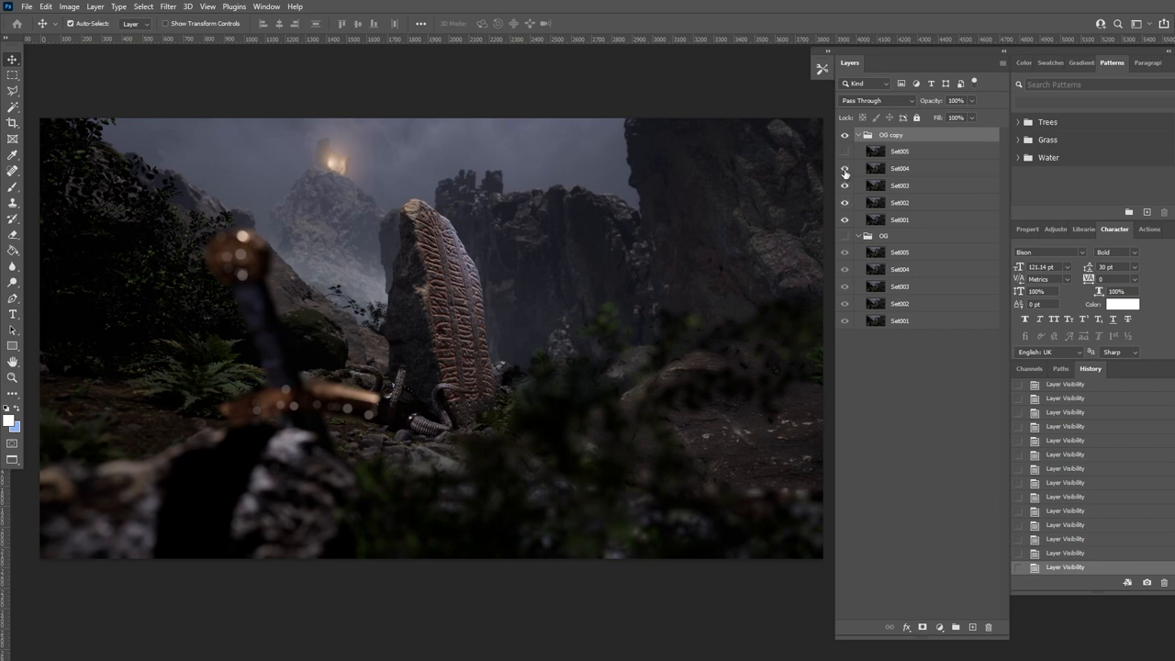
pyautogui.click(844, 150)
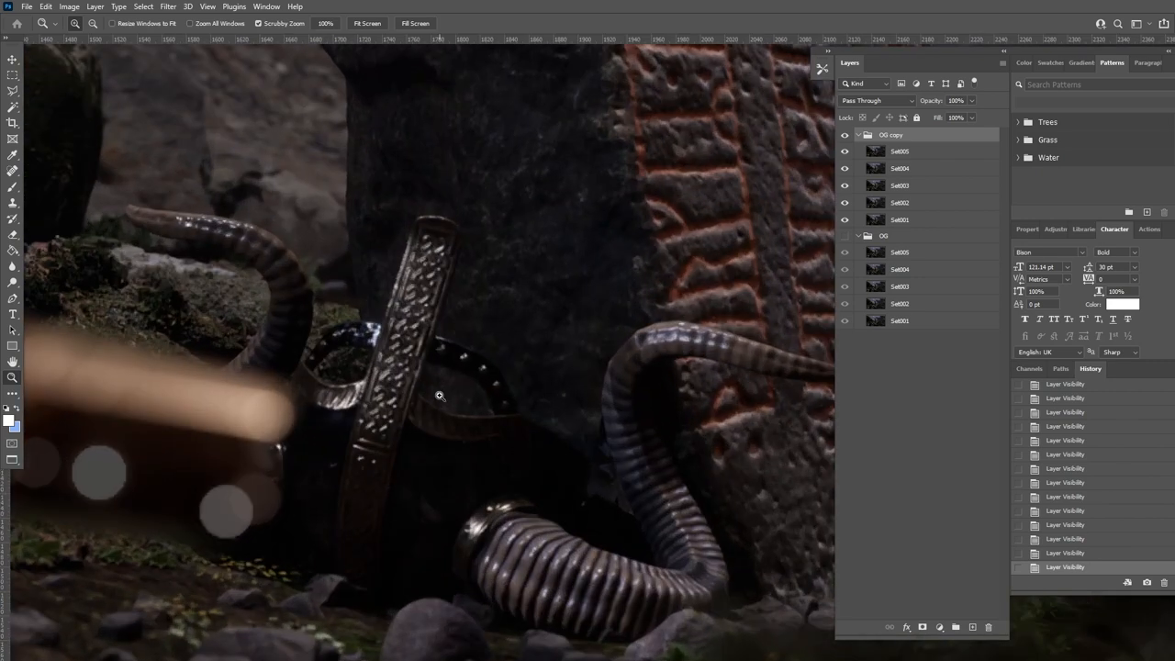
# Pan across the sword hilt and flip Set layers to compare detail, ending on the rune stone
pyautogui.moveTo(440, 394); pyautogui.dragTo(496, 381)
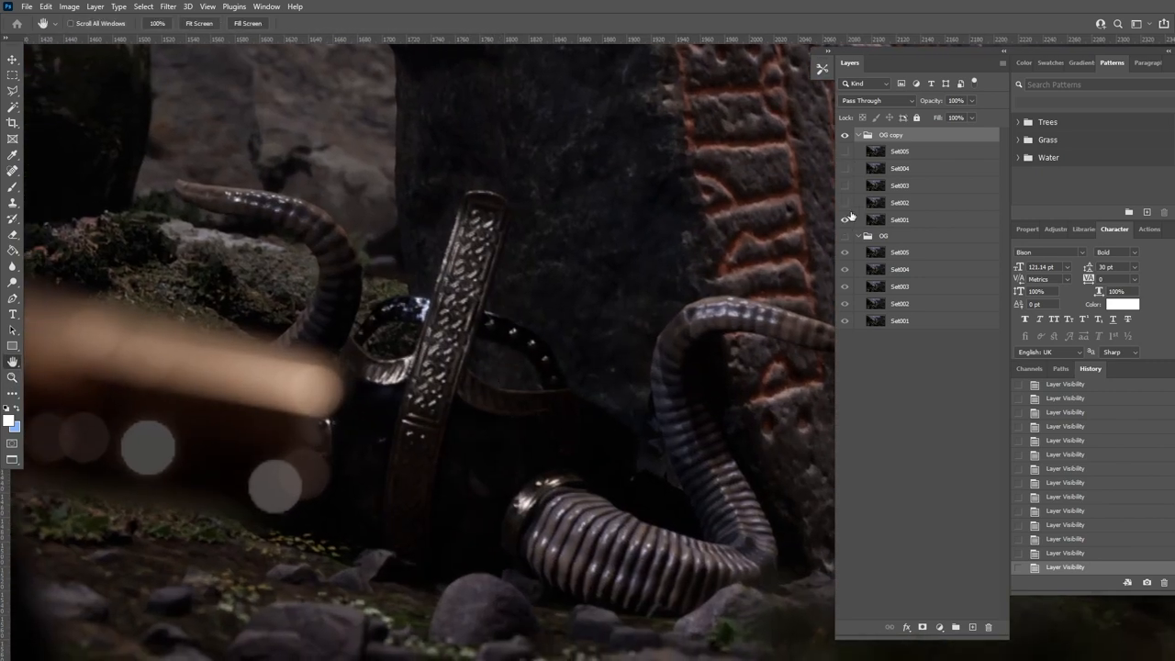
pyautogui.click(845, 220)
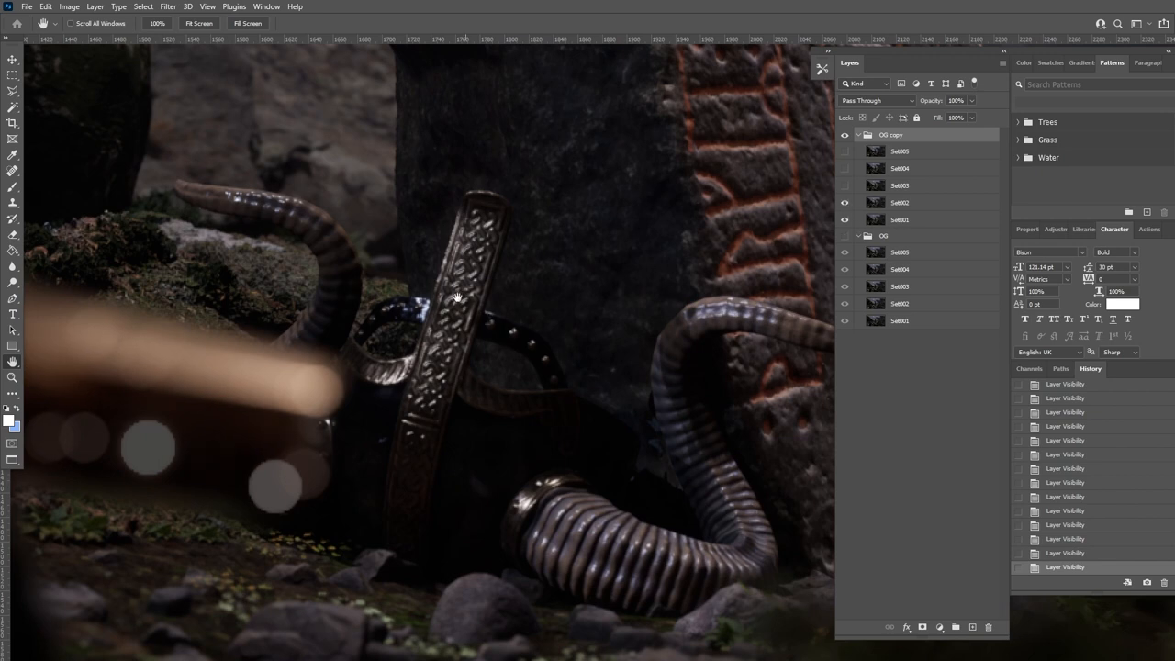
pyautogui.click(13, 49)
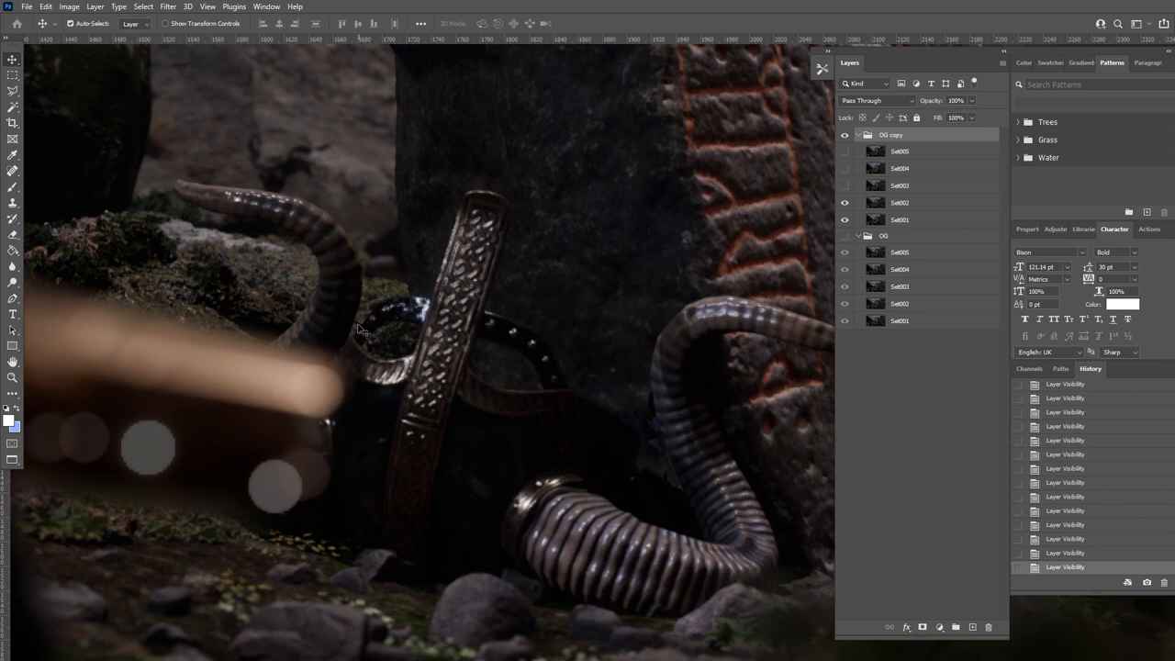
pyautogui.click(844, 202)
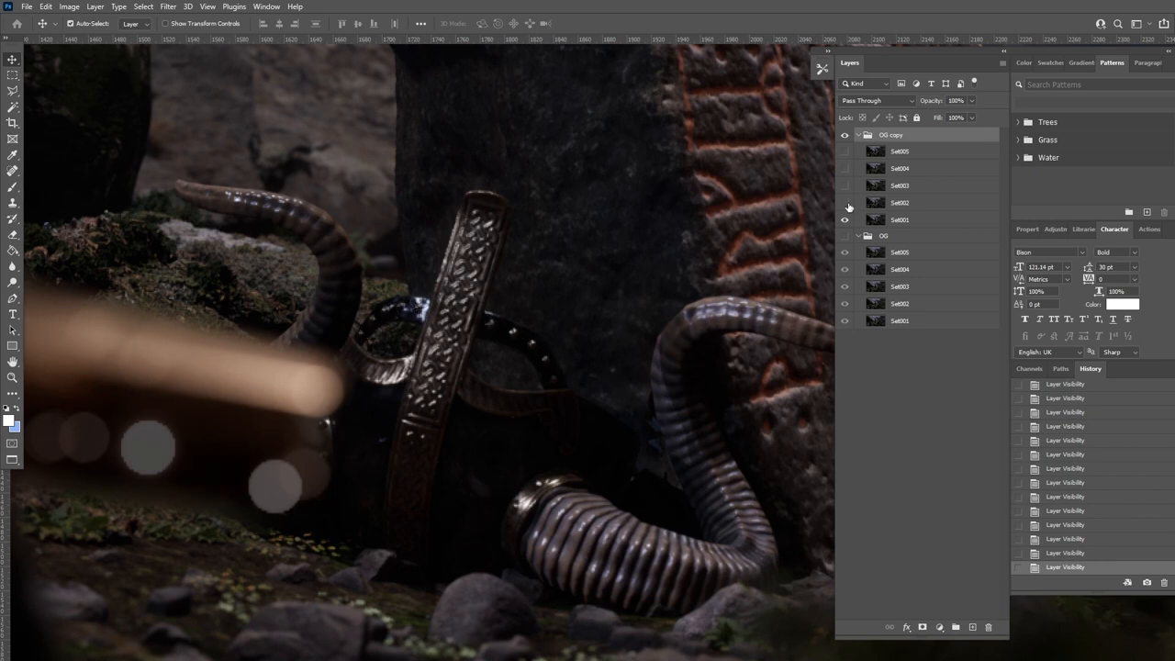
pyautogui.click(845, 202)
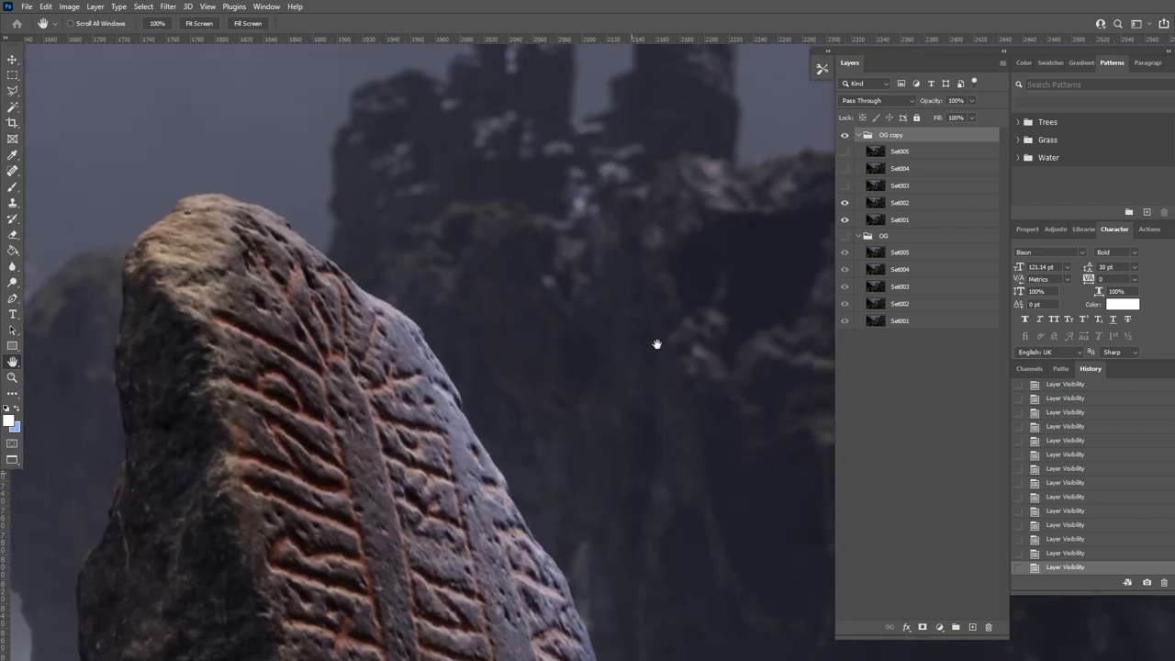
# Pan to the distant rock towers and toggle Set layers to compare them there
pyautogui.moveTo(657, 345); pyautogui.dragTo(650, 413)
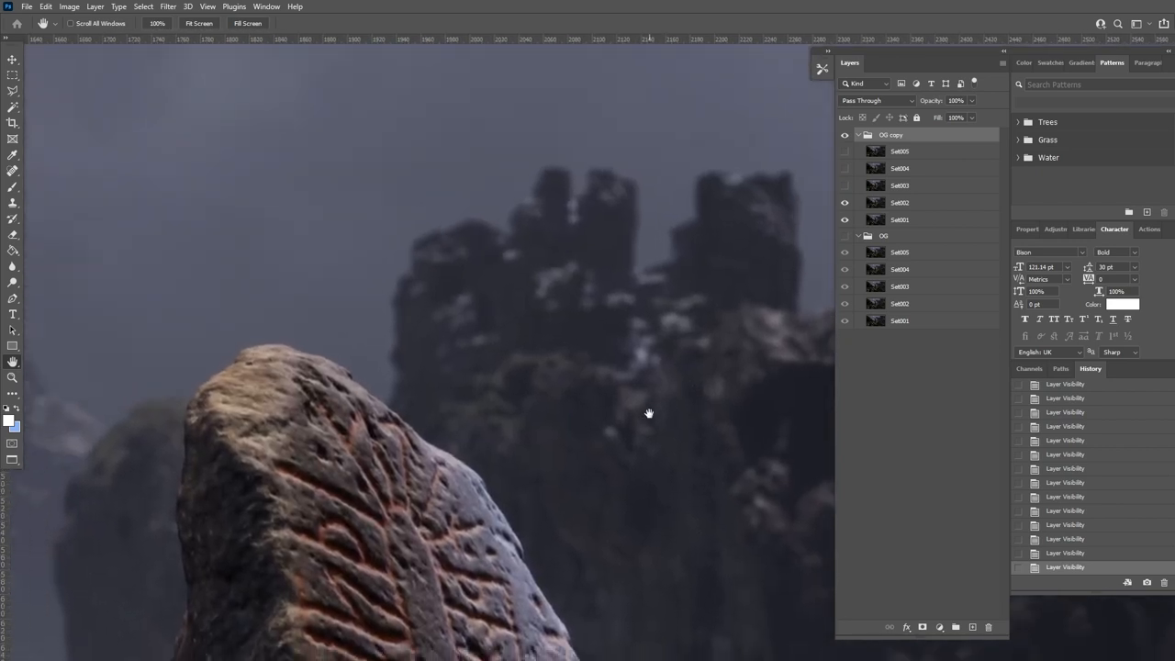
pyautogui.click(844, 220)
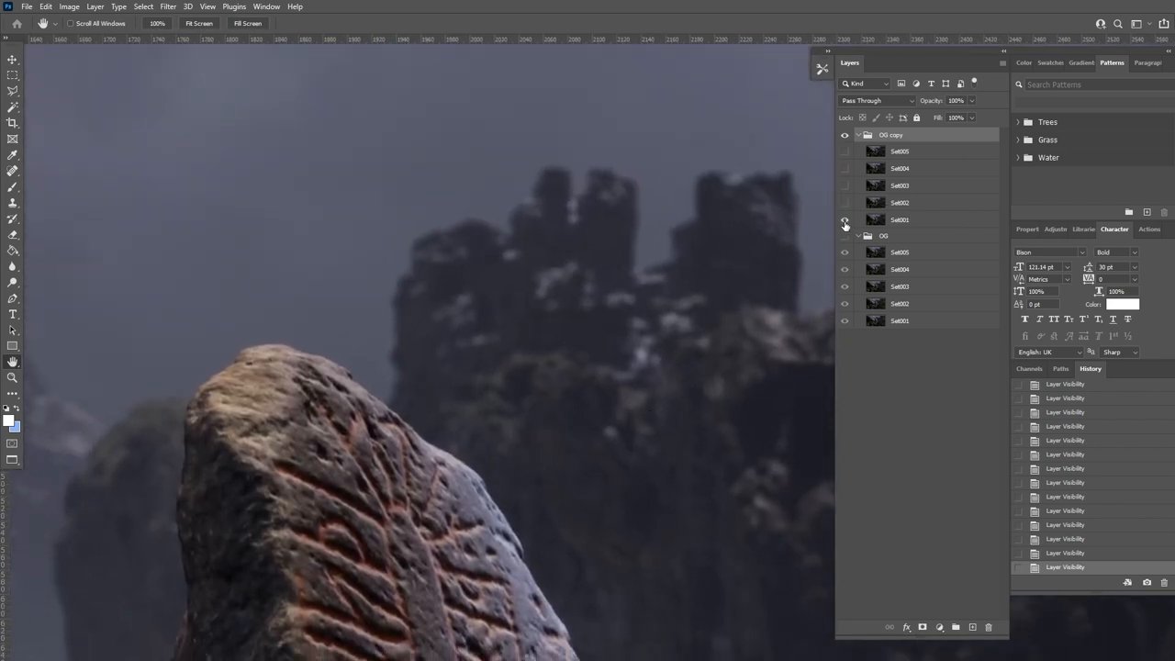
pyautogui.click(844, 220)
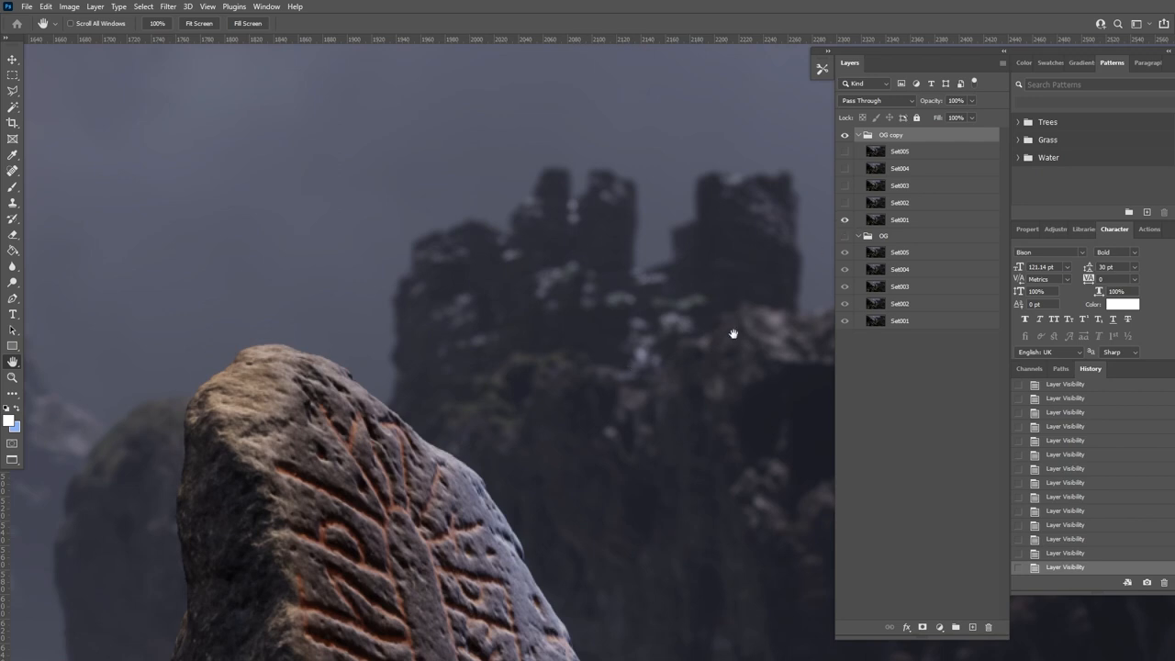
pyautogui.click(845, 202)
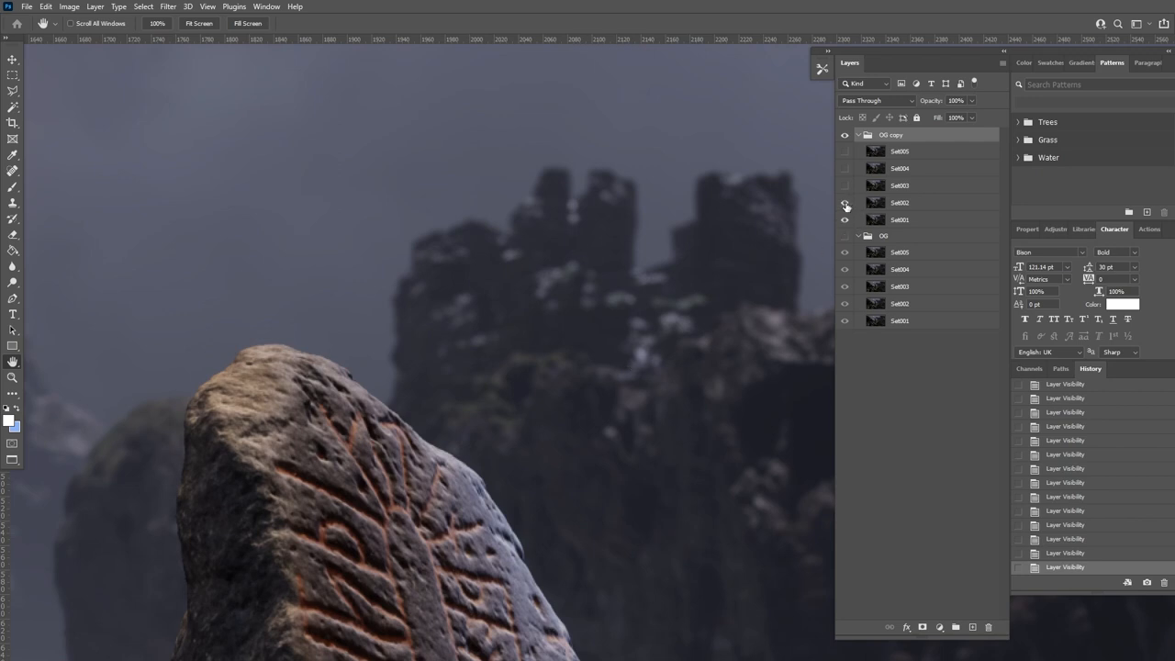
pyautogui.click(845, 202)
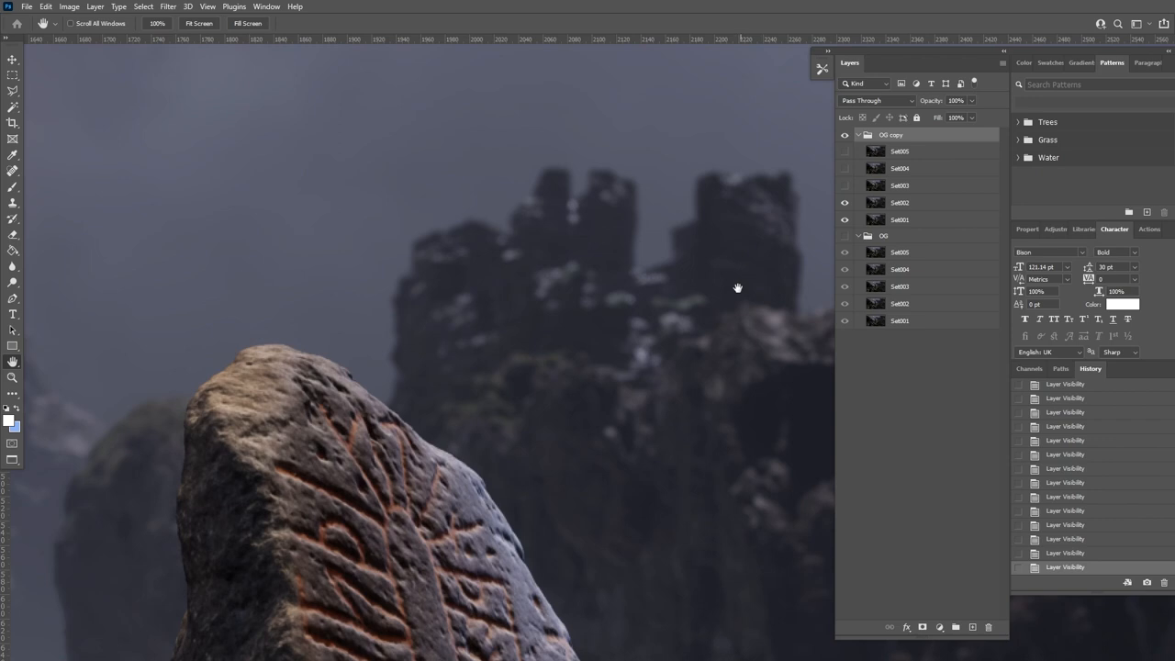
pyautogui.moveTo(750, 257)
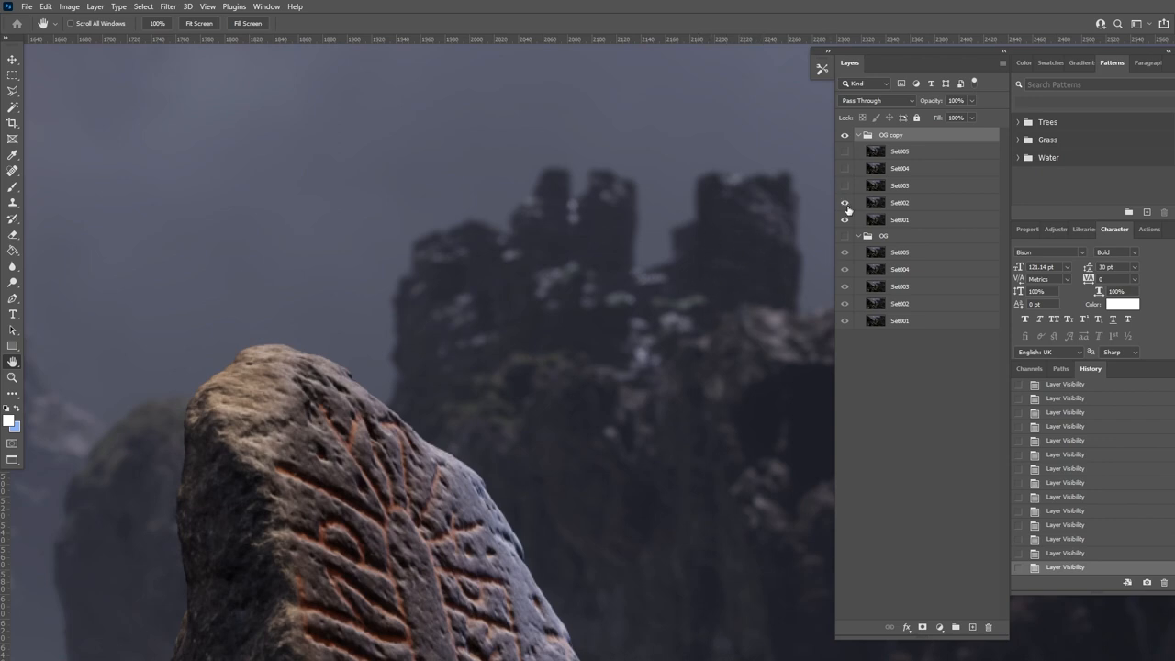
pyautogui.click(844, 202)
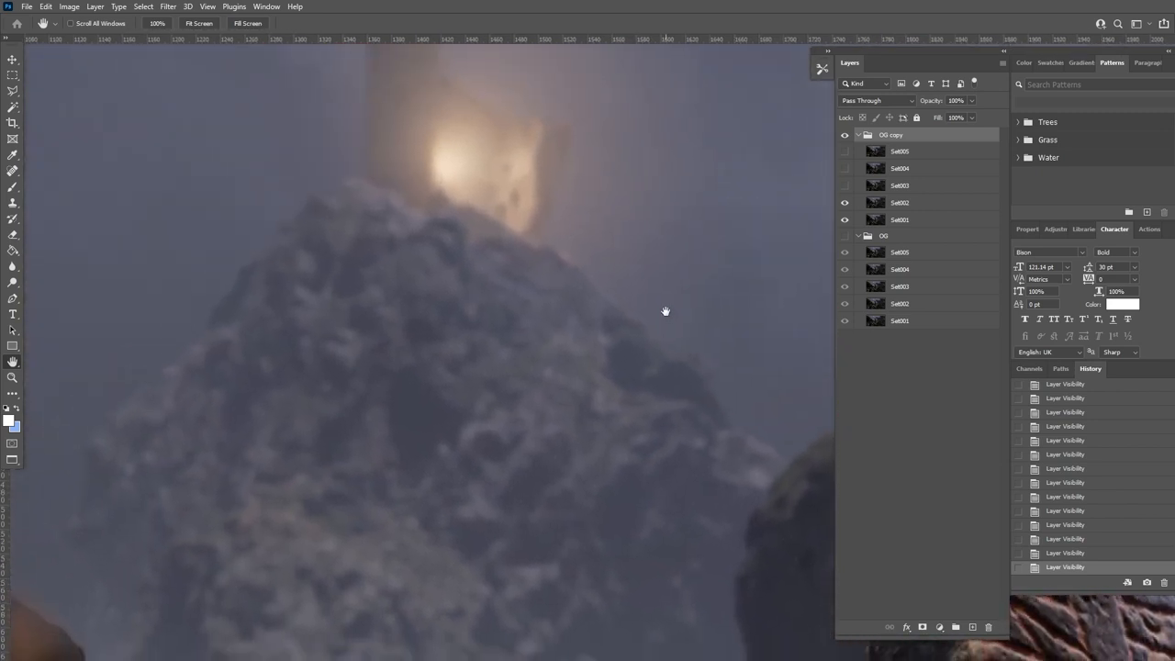
# Compare Set layers on the glowing tower top and the dark foliage
pyautogui.click(844, 202)
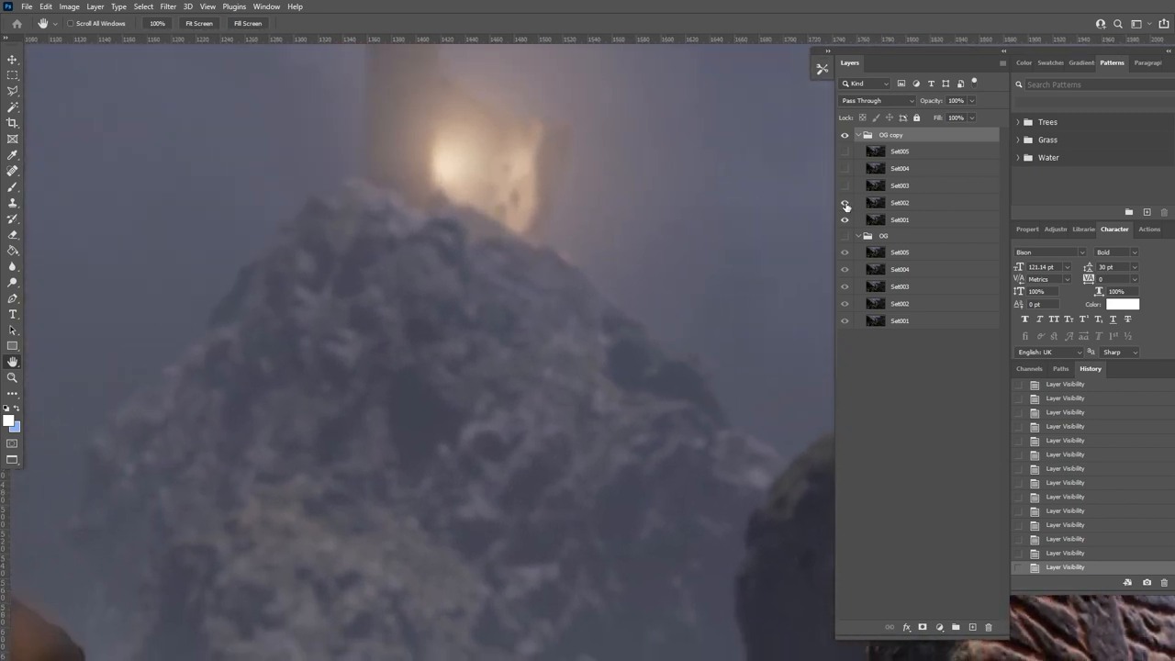
pyautogui.click(844, 220)
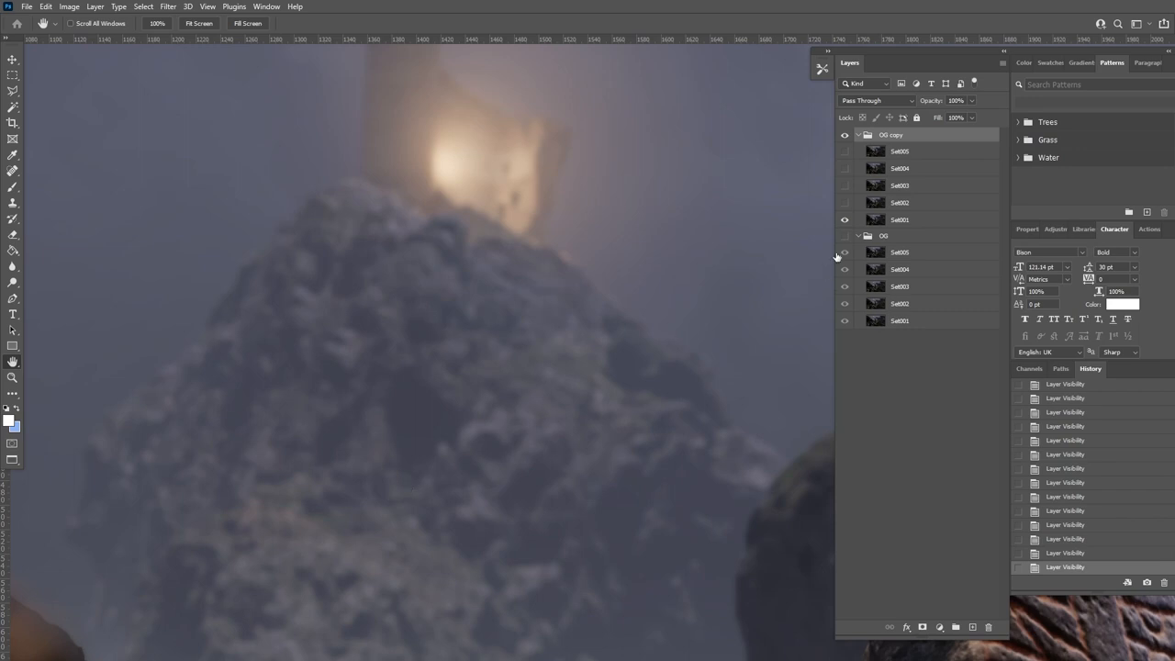
pyautogui.click(845, 202)
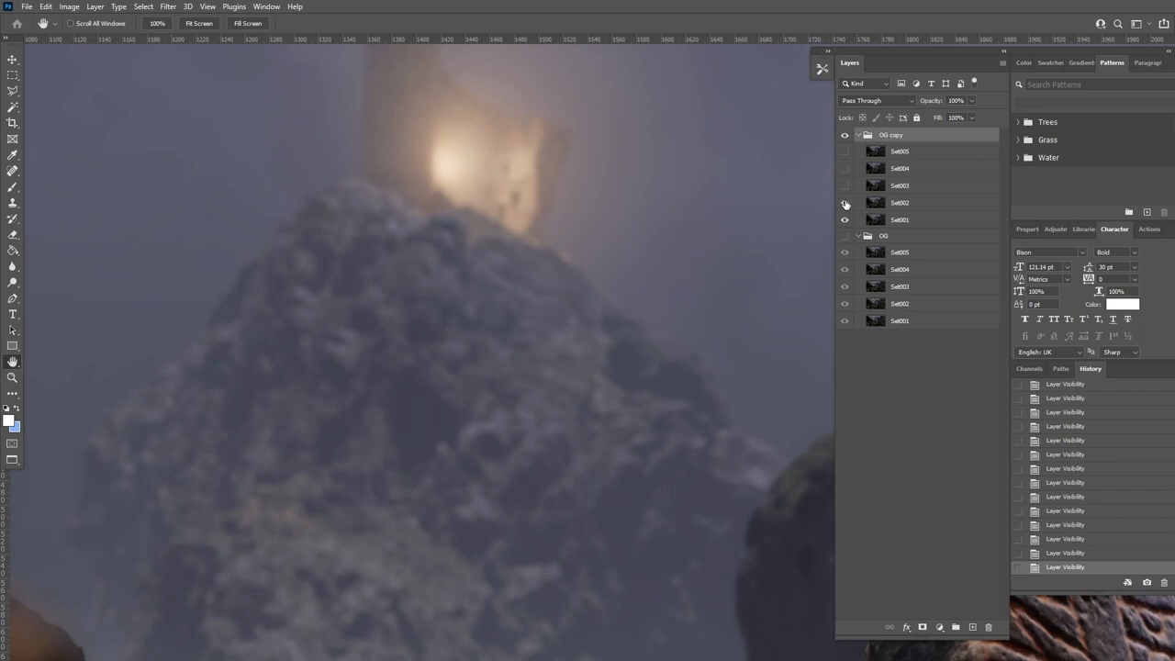
pyautogui.click(844, 202)
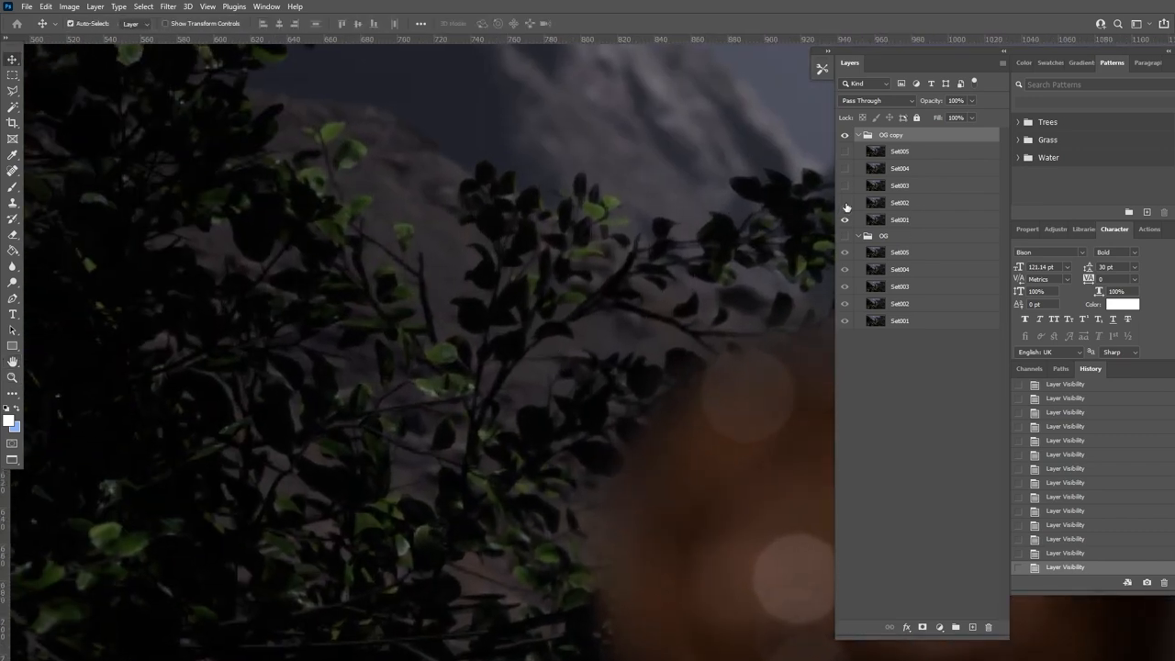
pyautogui.click(845, 202)
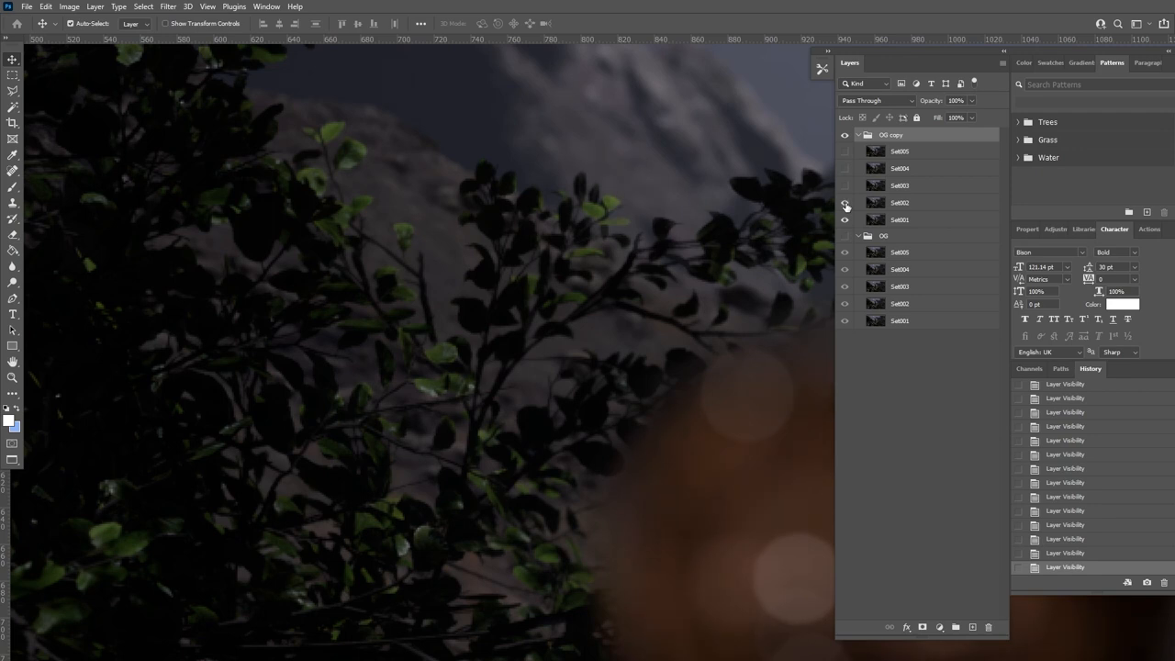
pyautogui.click(844, 202)
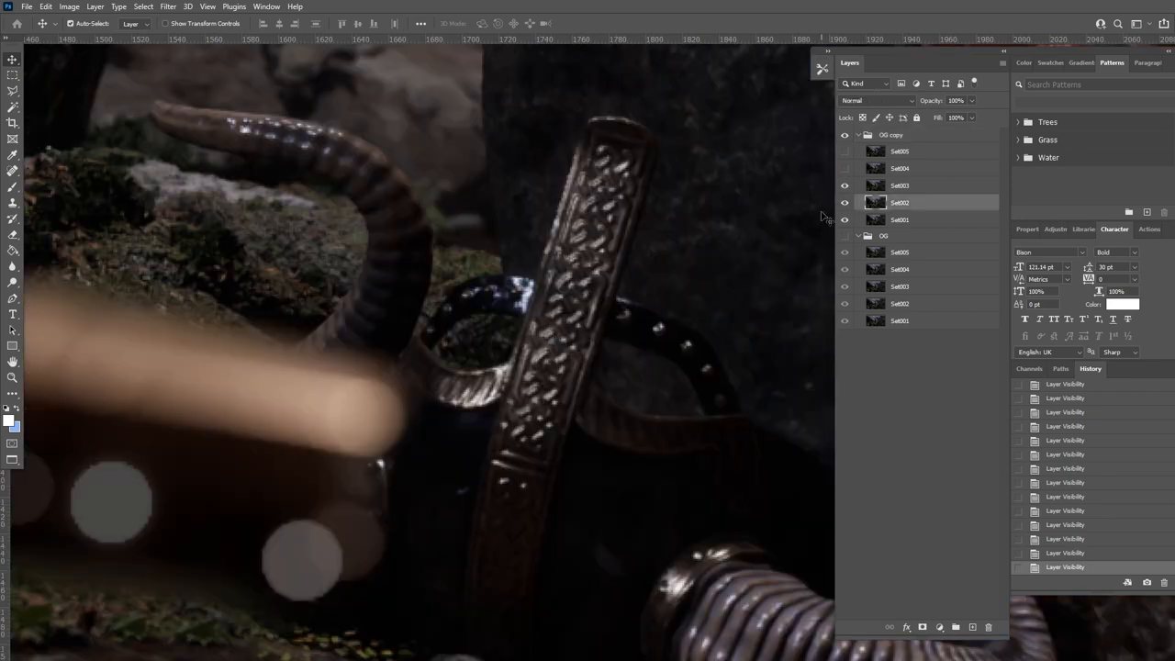
# Flip Set layer visibility at the sword hilt for a final comparison
pyautogui.click(845, 219)
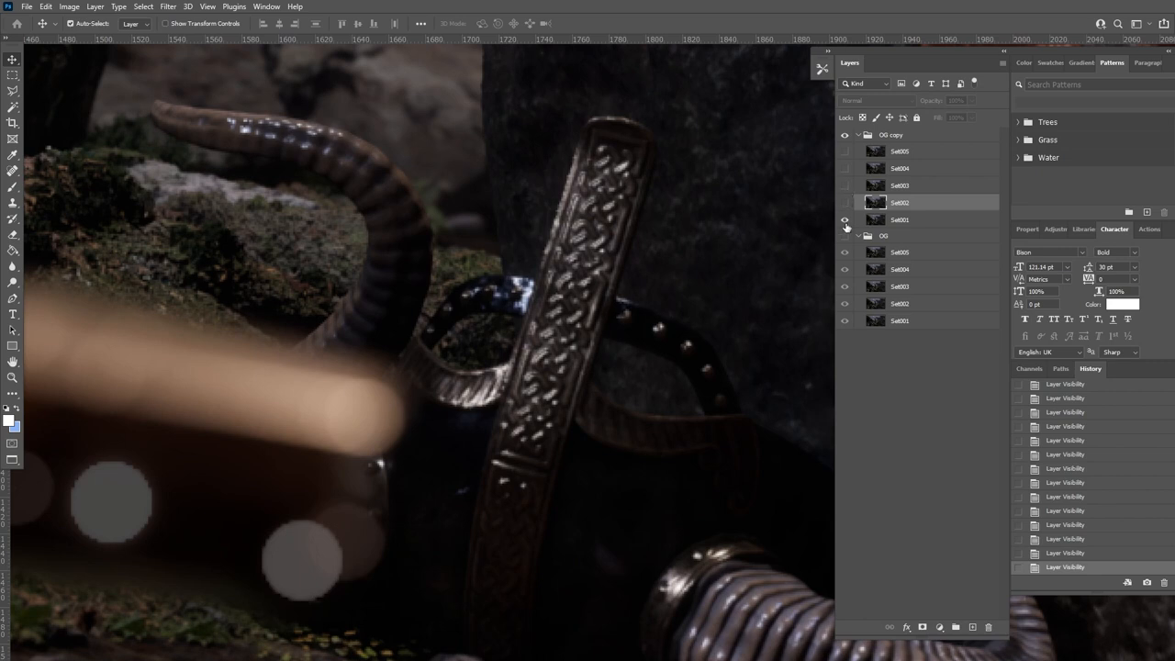
pyautogui.click(845, 184)
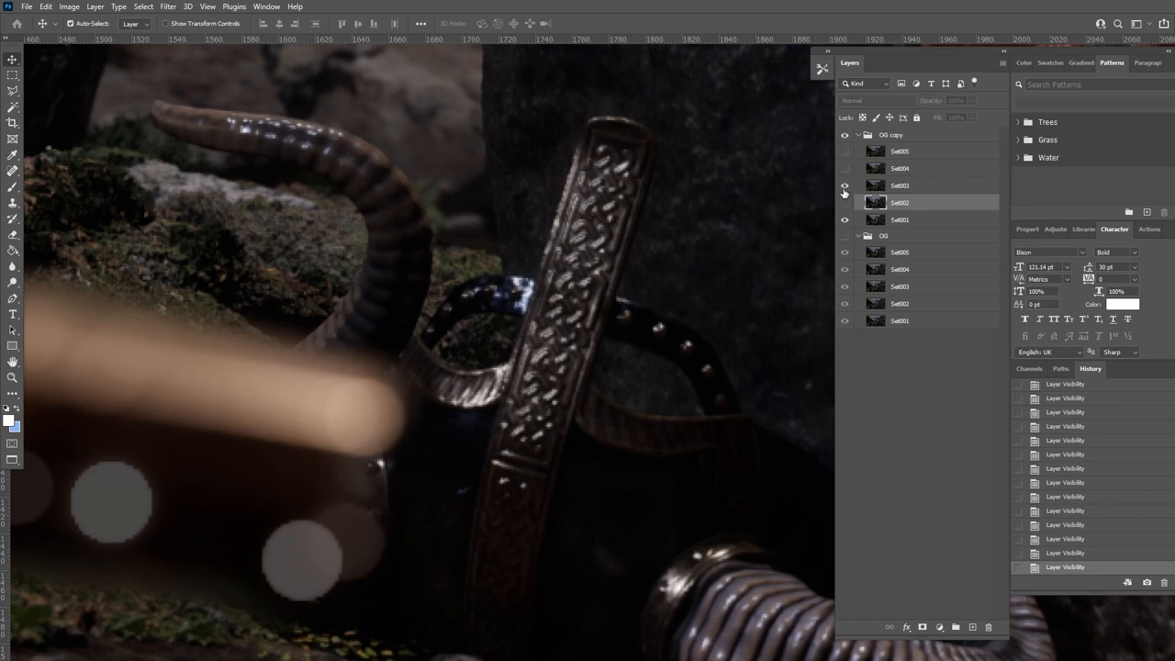
pyautogui.click(845, 202)
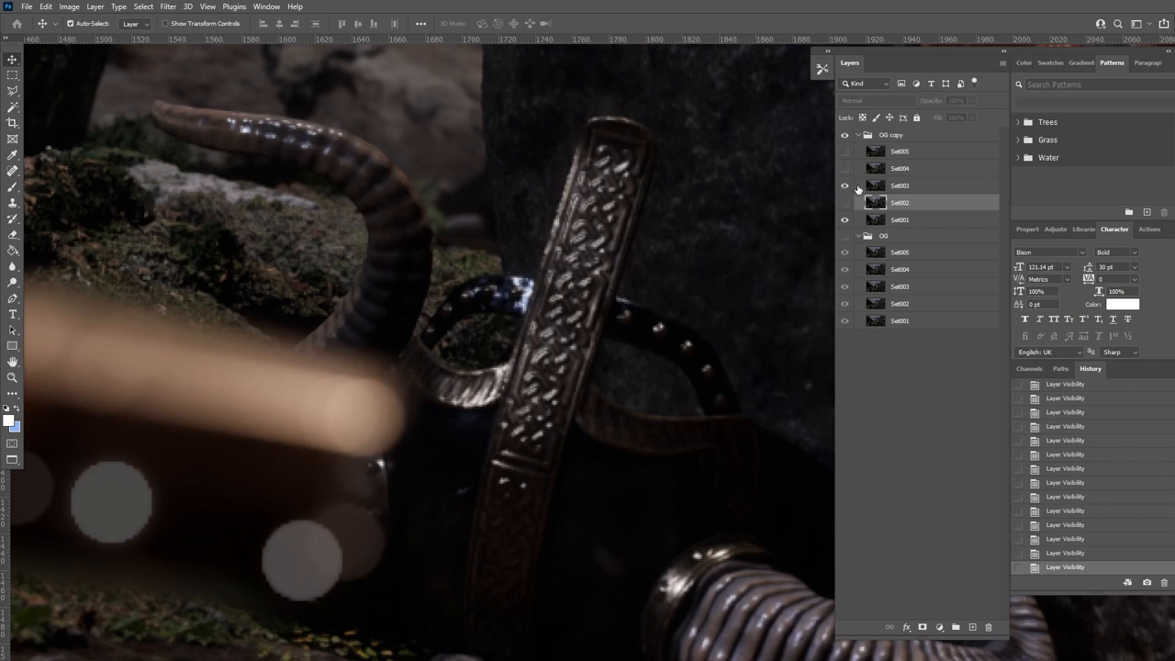
pyautogui.click(845, 184)
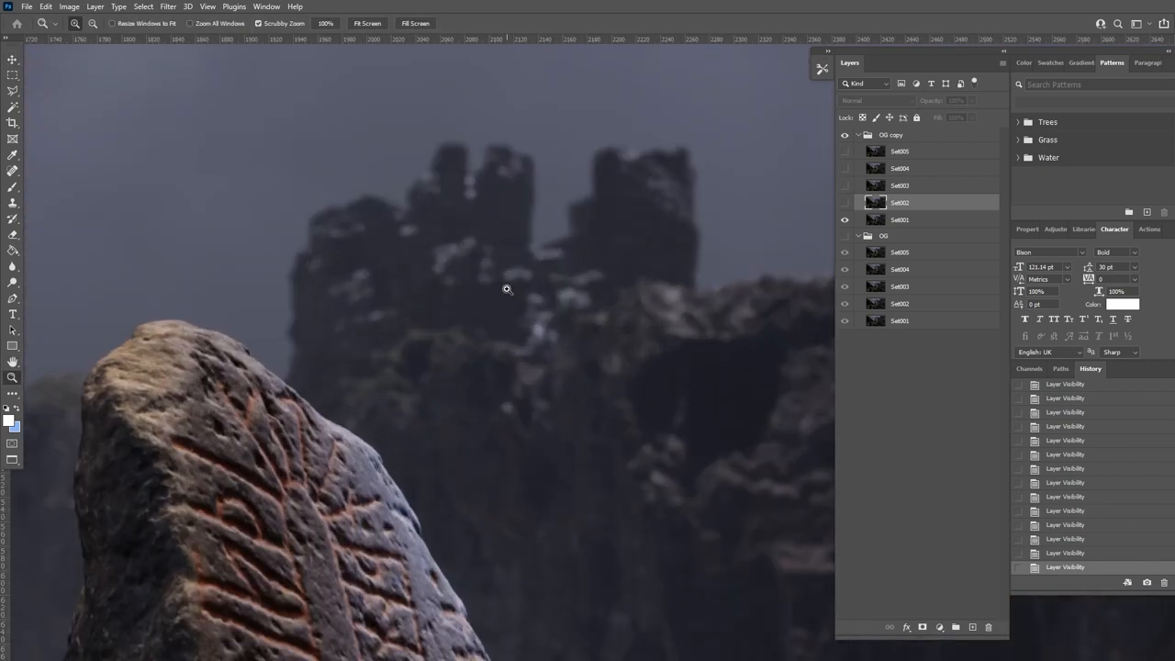
# Compare Set layers on the towers, then enlarge the Google Docs summary Set1 = Set3, Set2 = Set4, Set2 = Set5
pyautogui.click(845, 186)
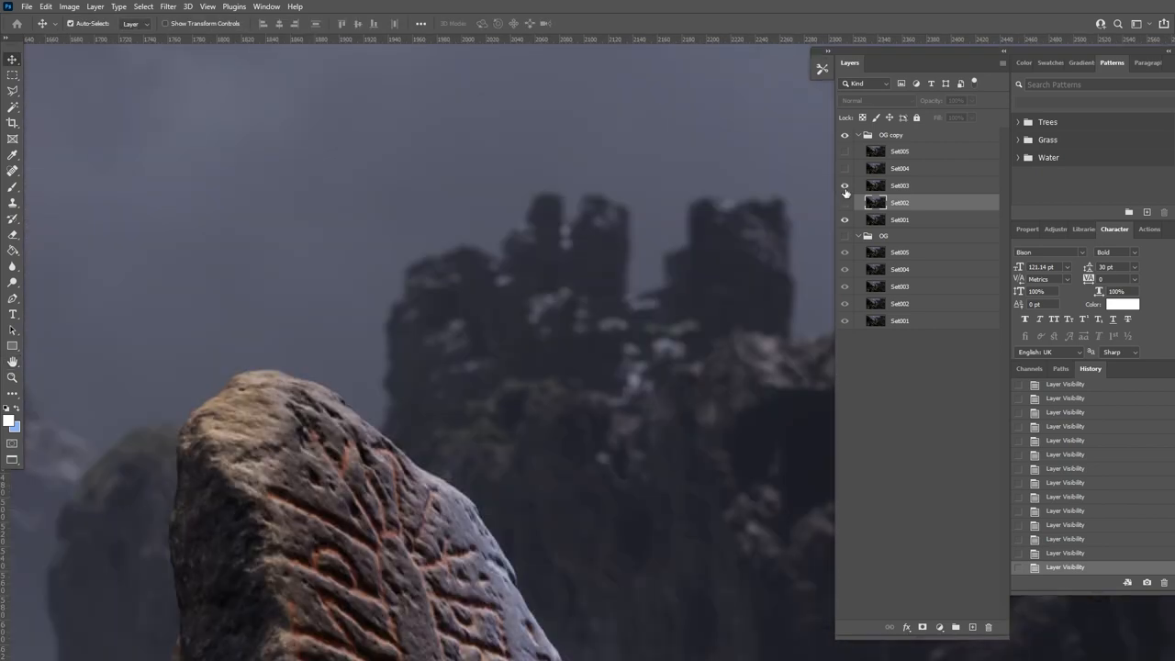
pyautogui.click(844, 183)
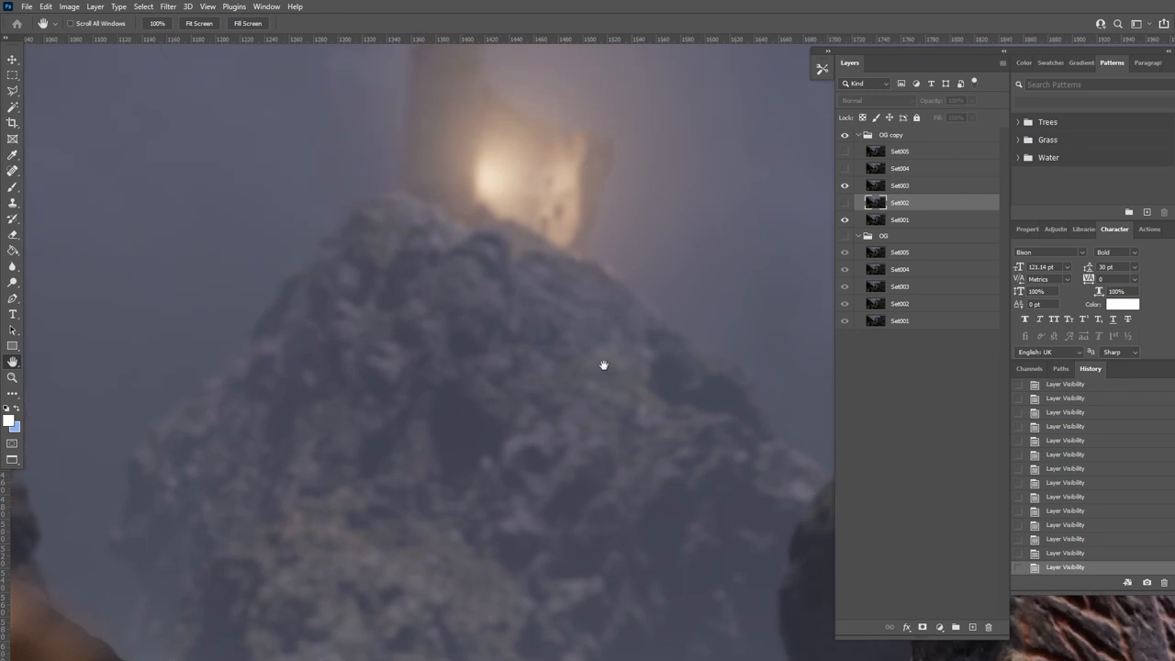
pyautogui.click(845, 184)
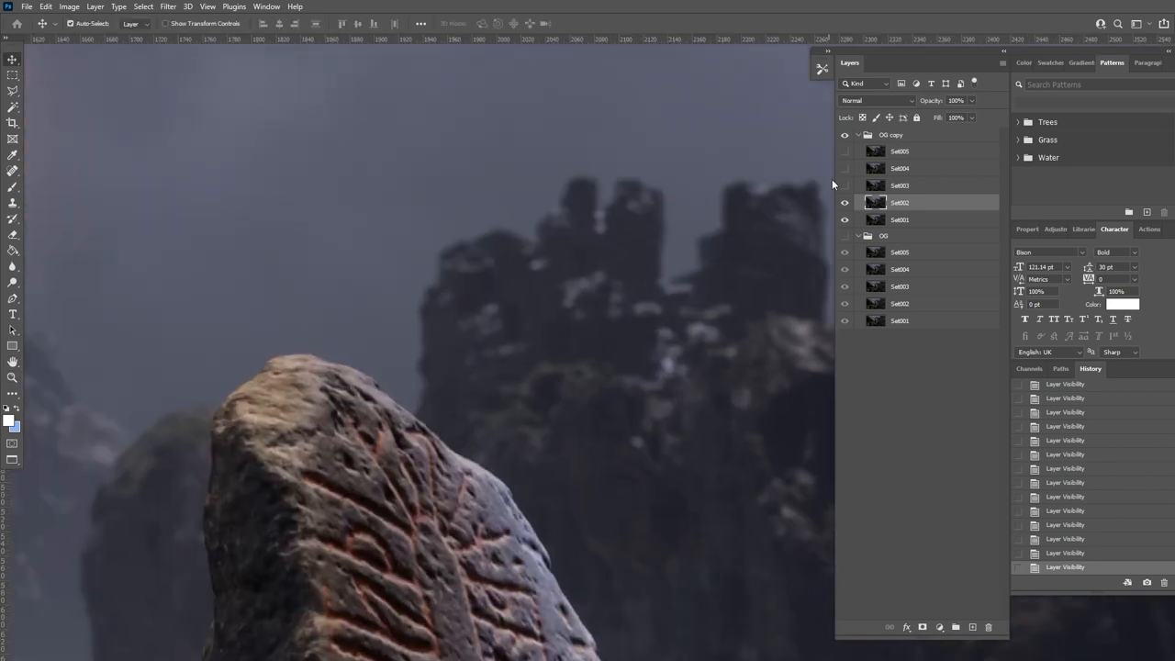
pyautogui.click(845, 172)
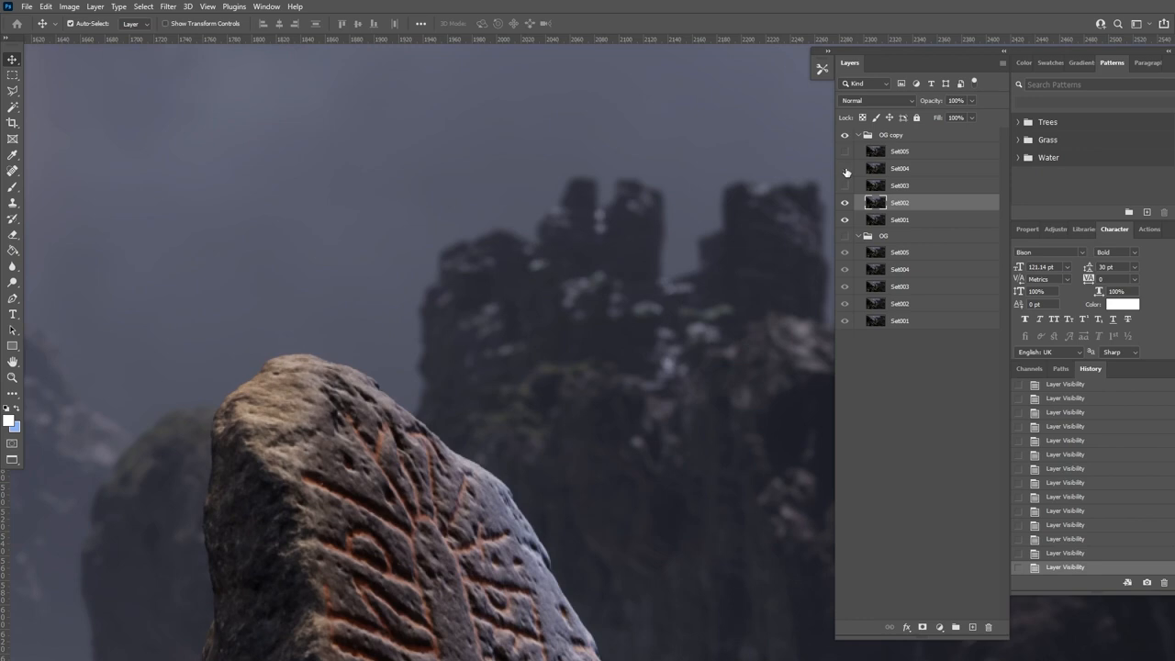
pyautogui.click(844, 169)
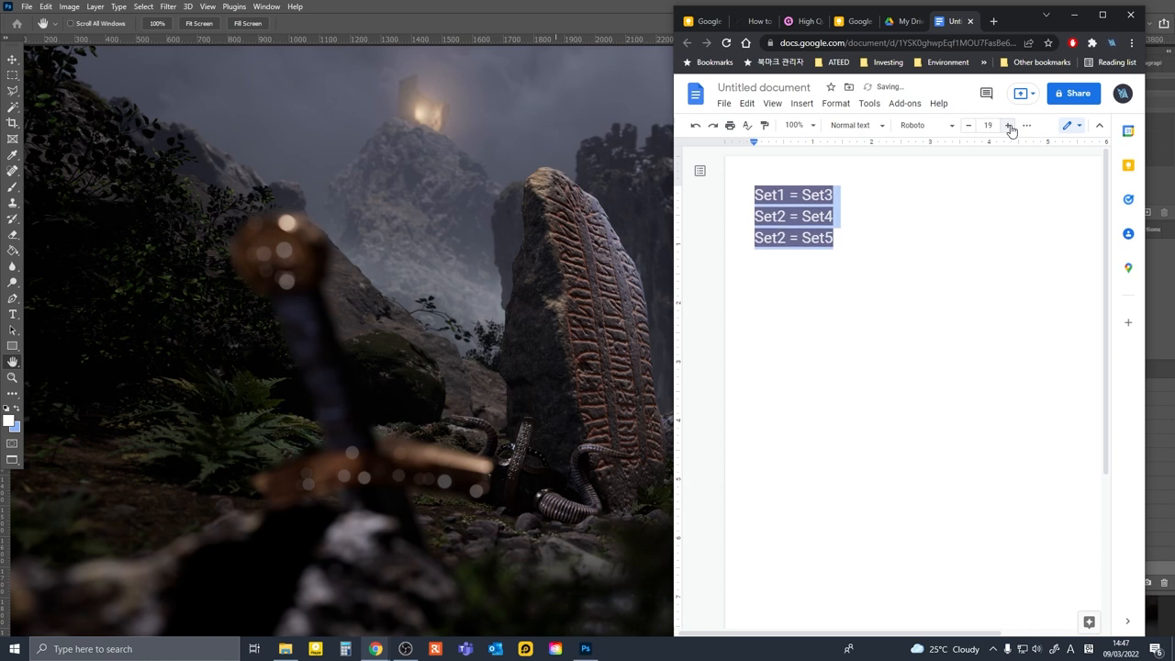
pyautogui.click(1008, 125)
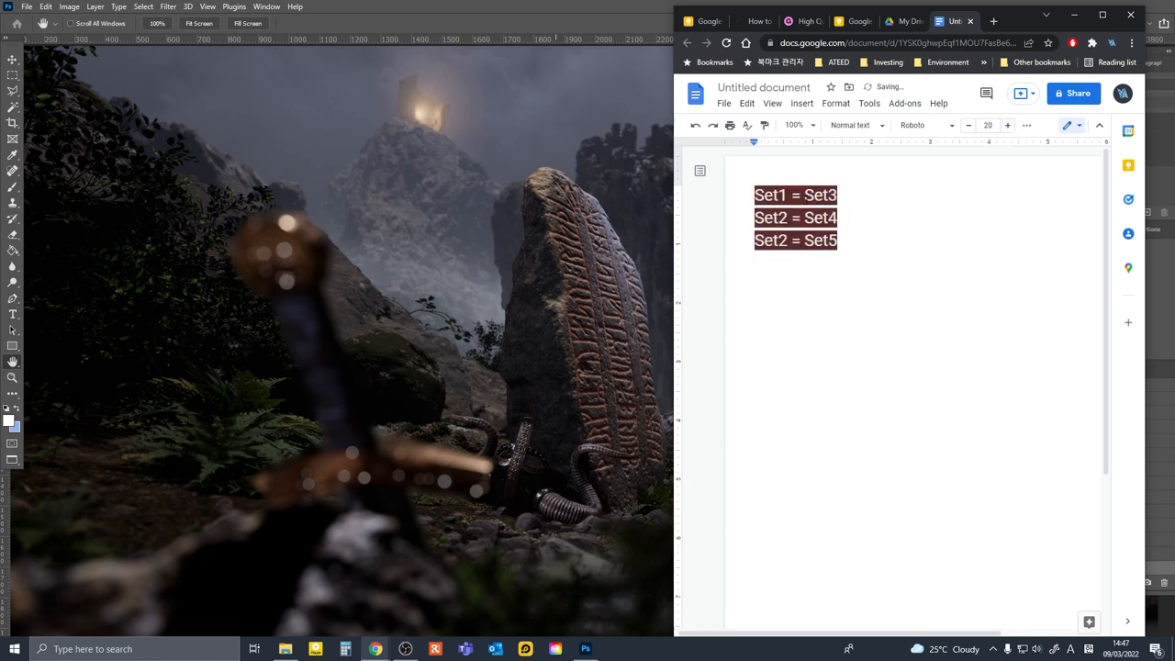